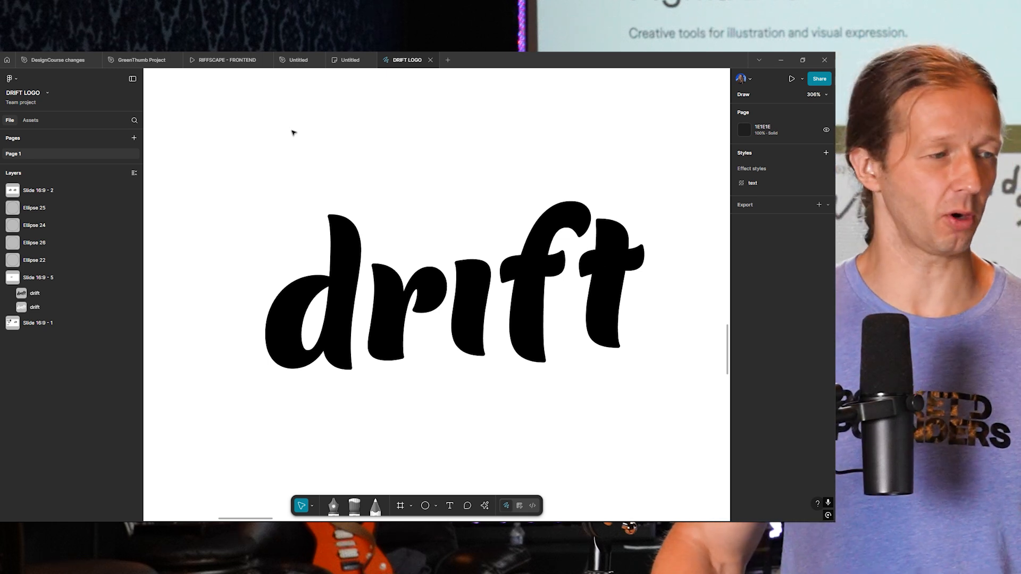
mouse_move(377, 157)
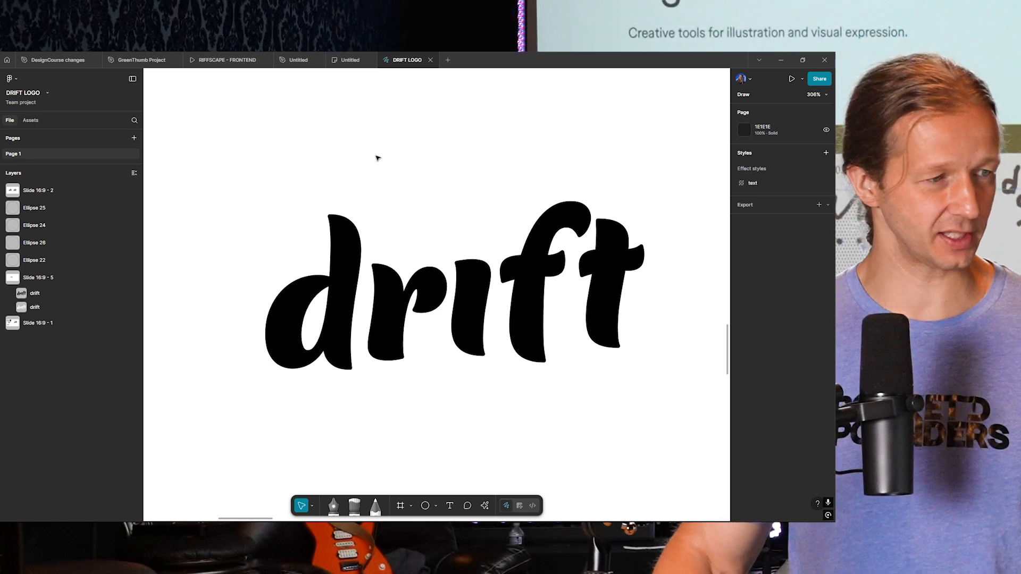
mouse_move(613, 176)
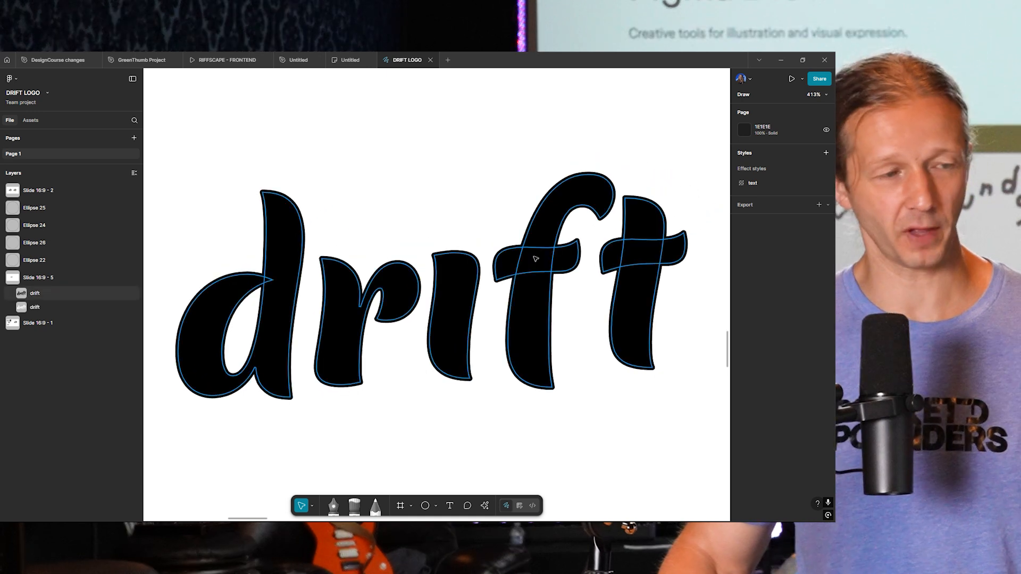
Add a Texture effect to the drift vector, tuning Size and Radius for subtly roughened edges
click(34, 293)
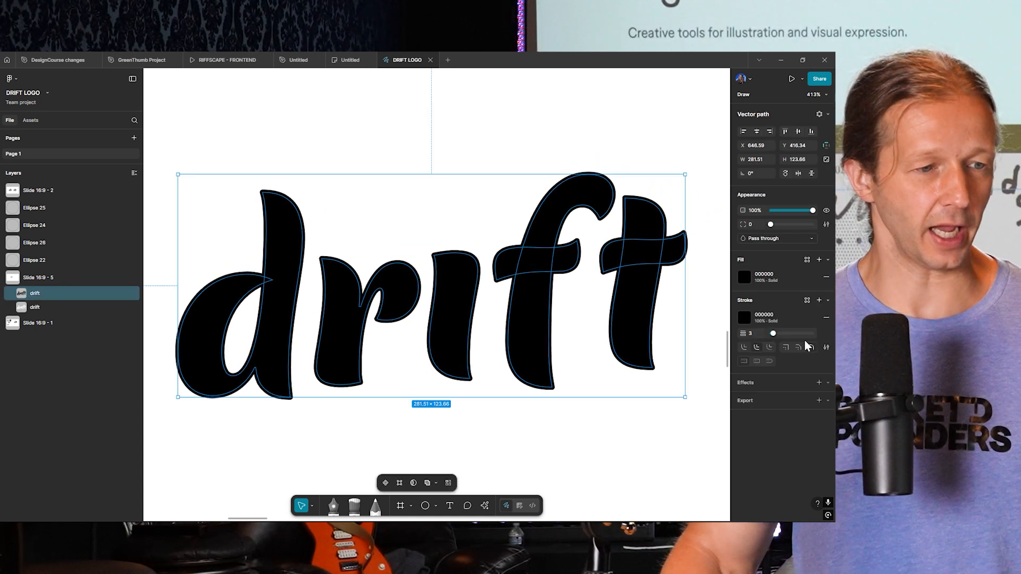
click(819, 382)
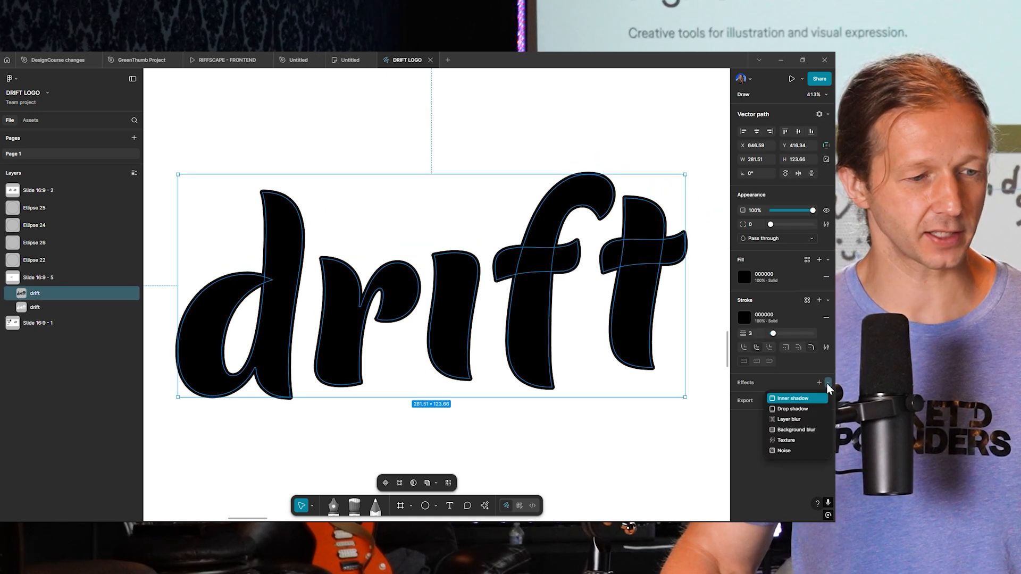
click(785, 439)
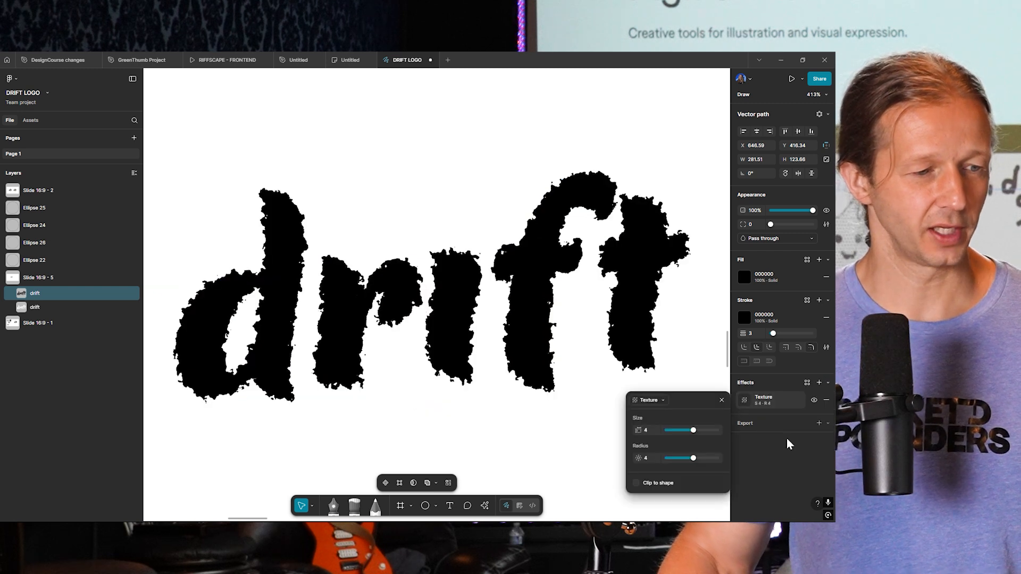
drag(693, 430, 708, 430)
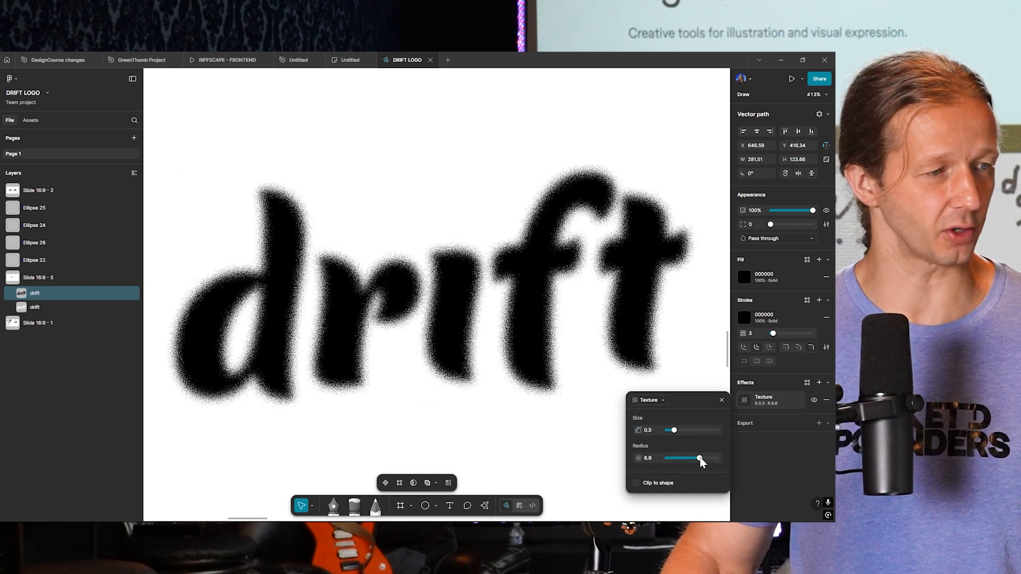
drag(700, 458, 697, 458)
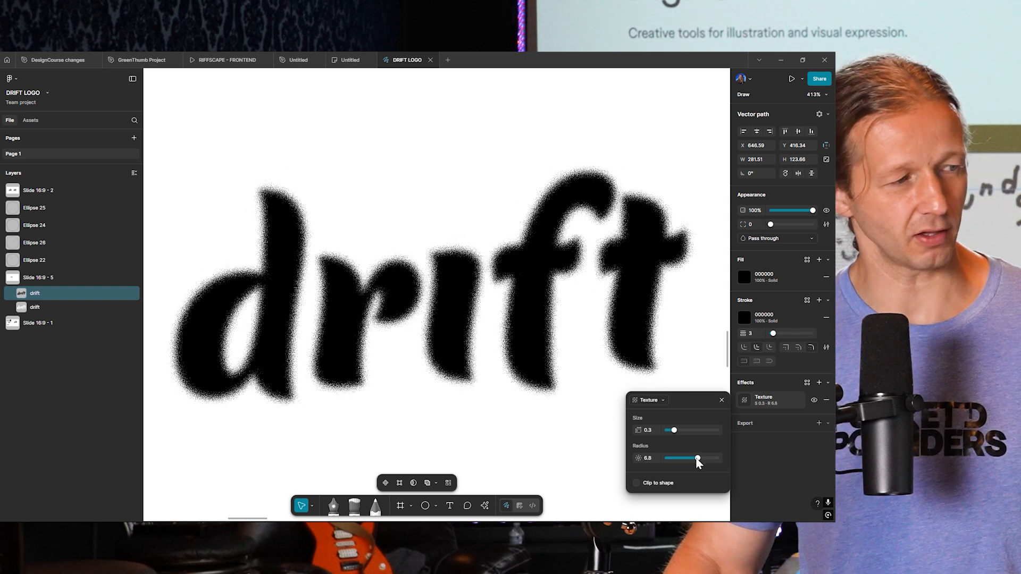
drag(672, 430, 689, 430)
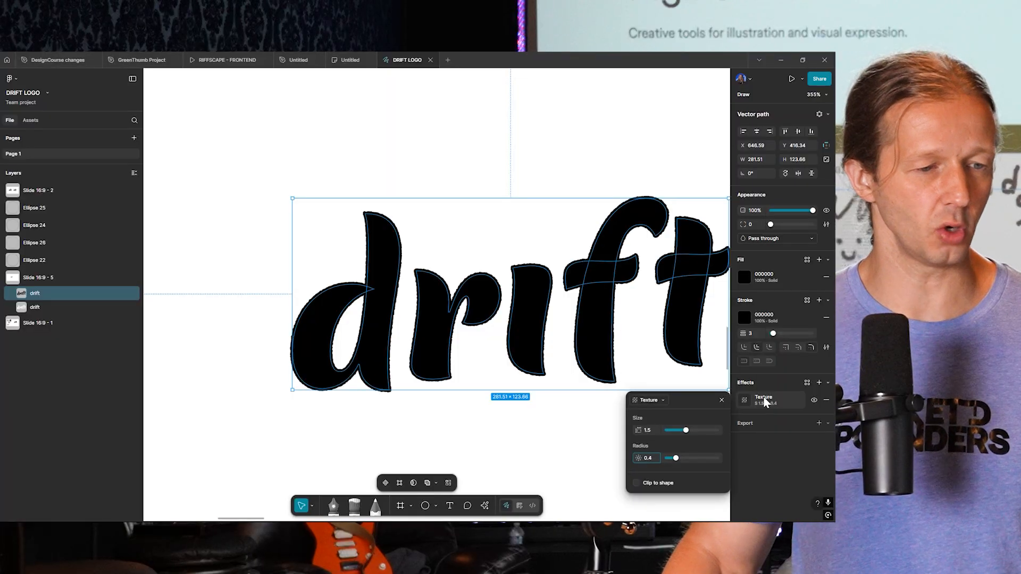
click(722, 400)
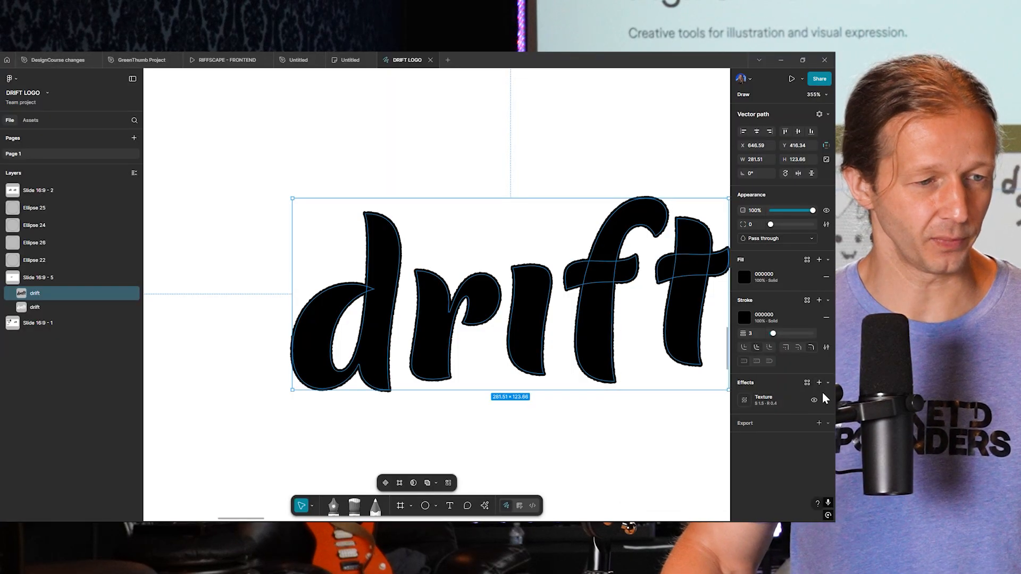
click(808, 382)
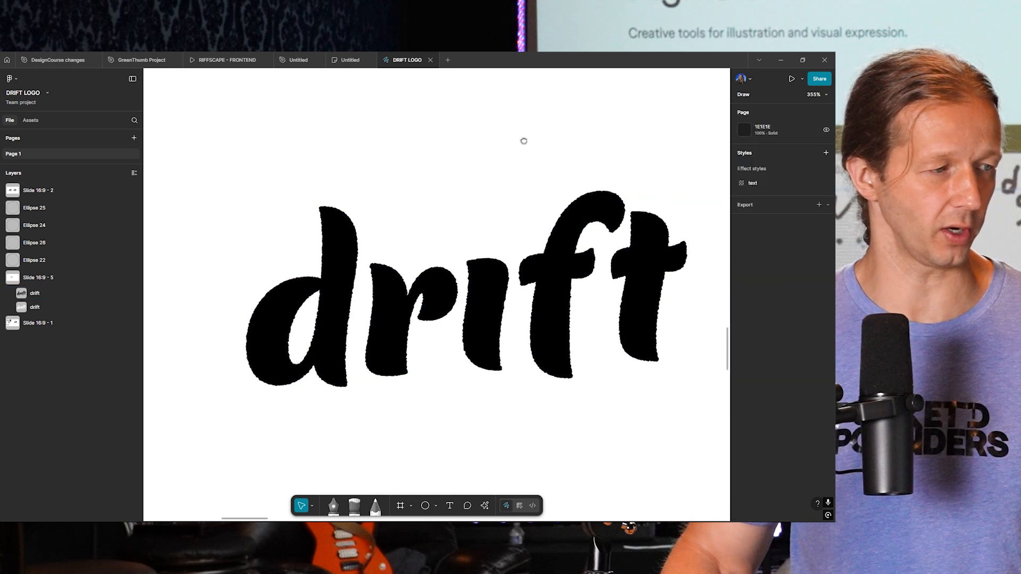
Bring the overlapping ellipses over the lettering and start the Shape Builder on them
scroll(down, 3)
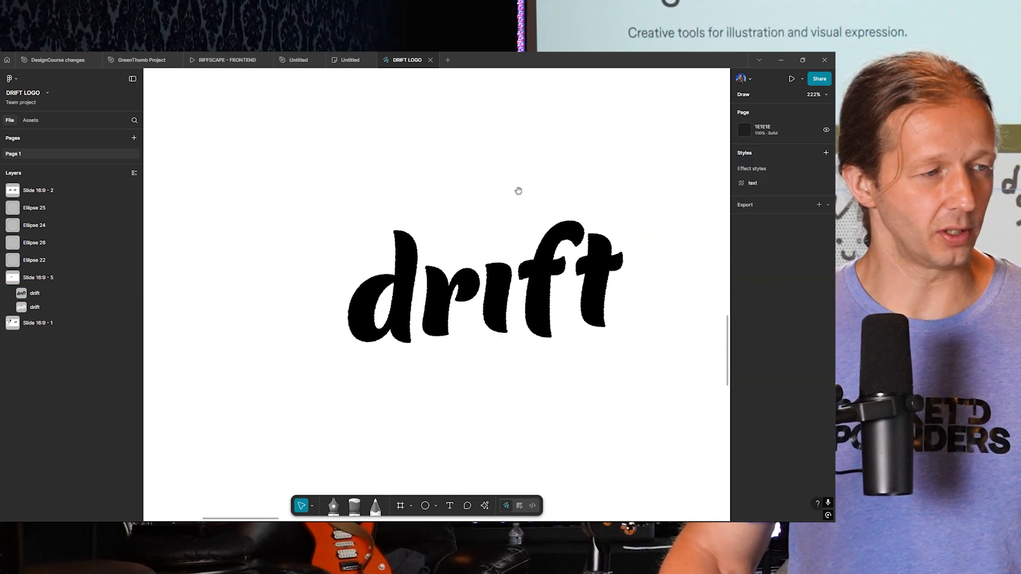
scroll(down, 3)
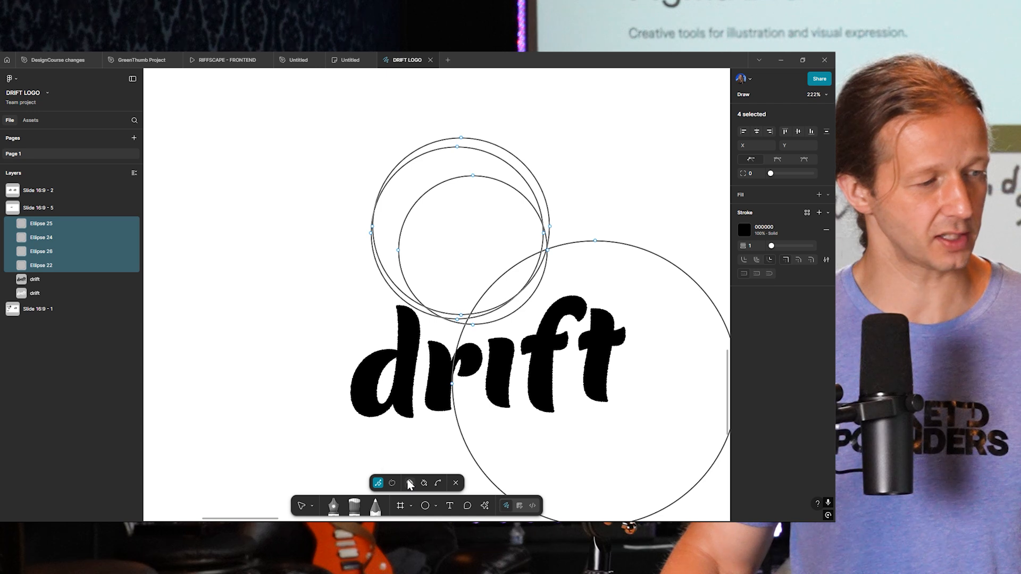
click(410, 483)
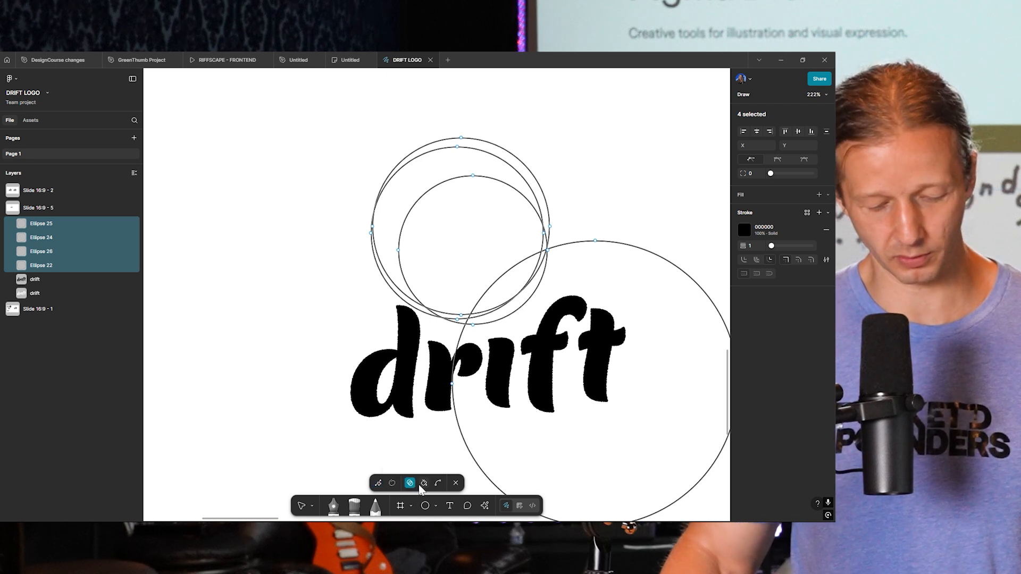
mouse_move(411, 483)
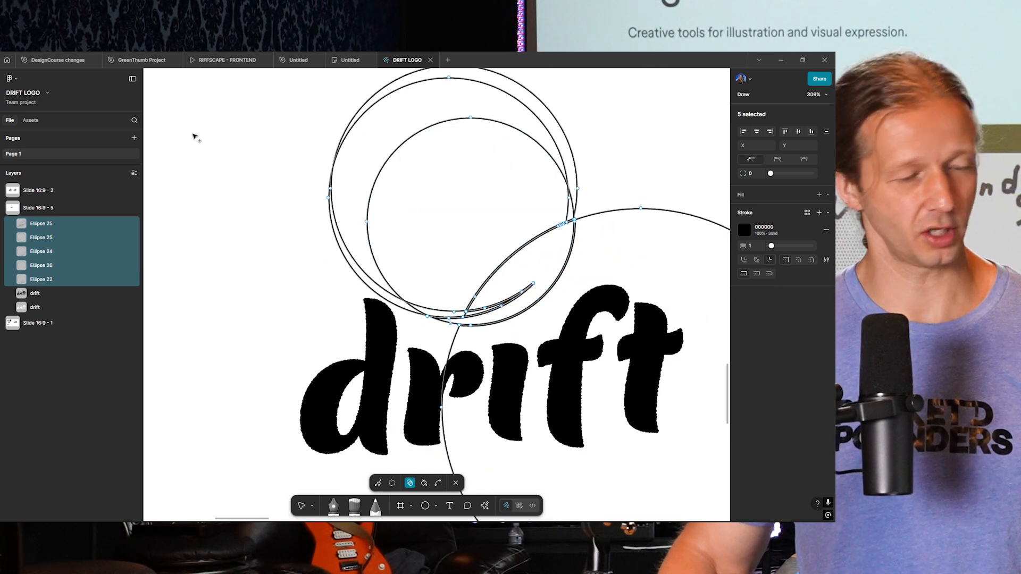
Finish the carved leaf as a solid black filled feather and give it a Texture effect
click(302, 505)
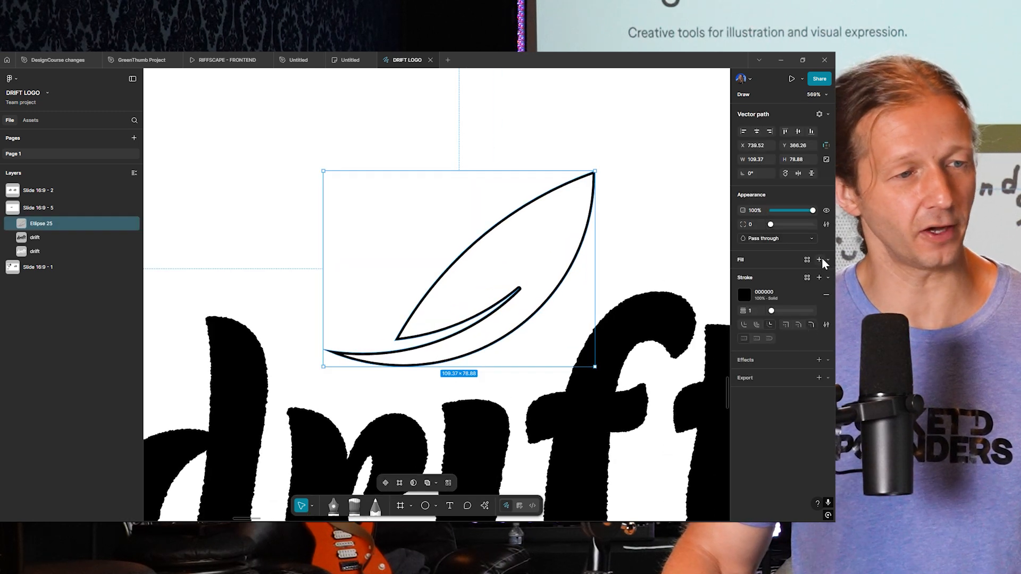
click(819, 260)
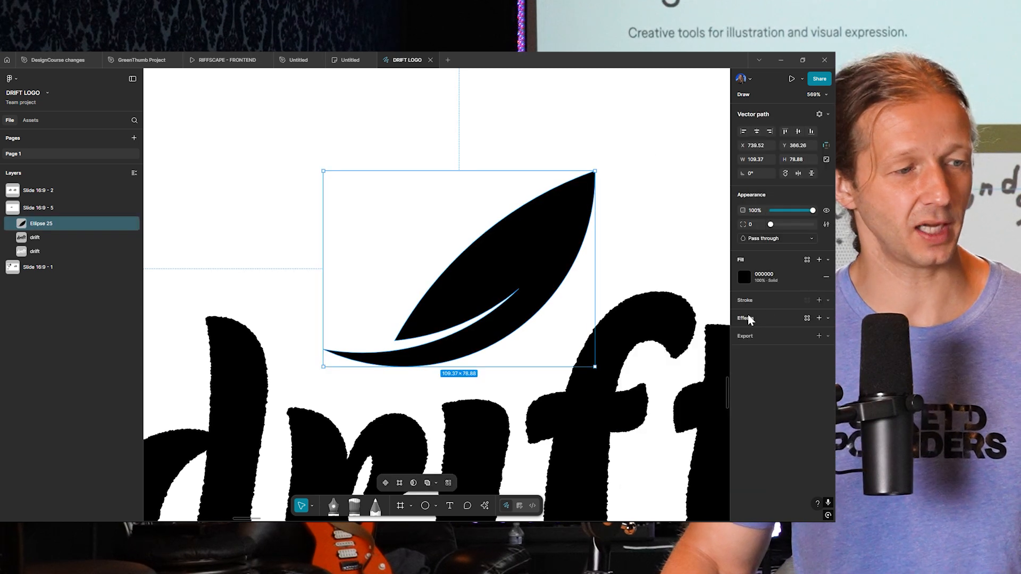
click(819, 318)
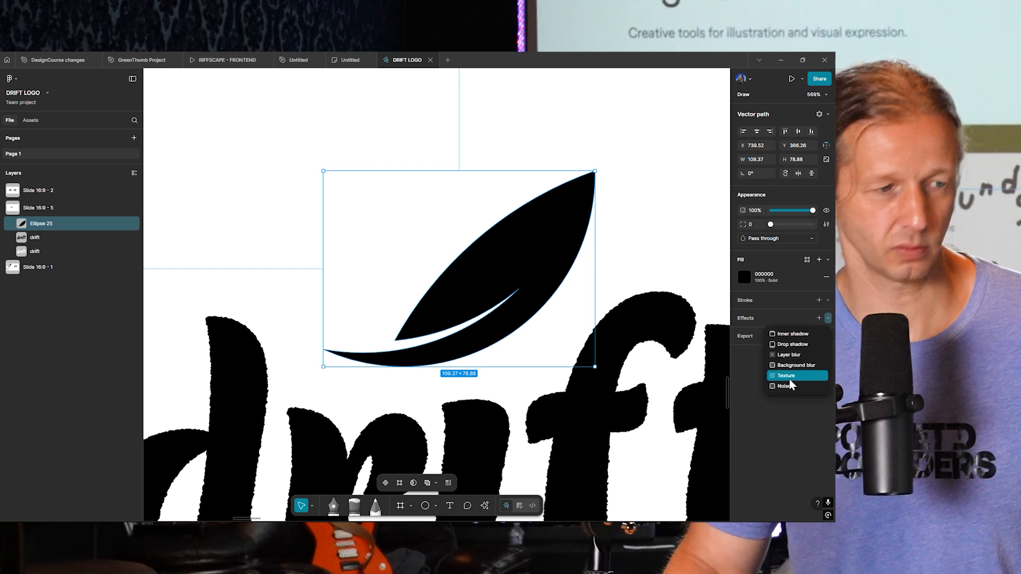
click(786, 376)
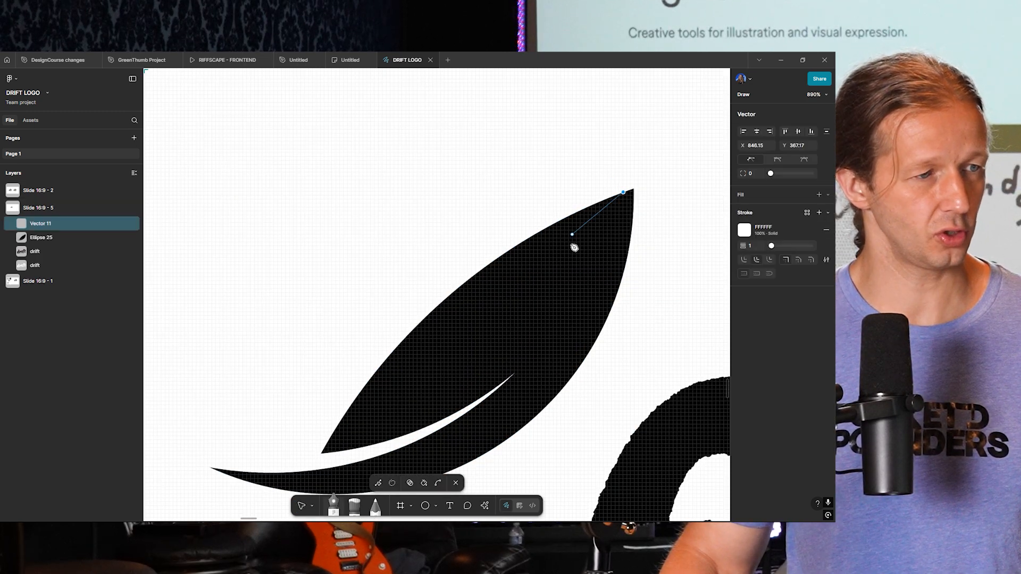
Pen a curved notch at the feather tip and subtract it from the feather
drag(572, 234, 568, 287)
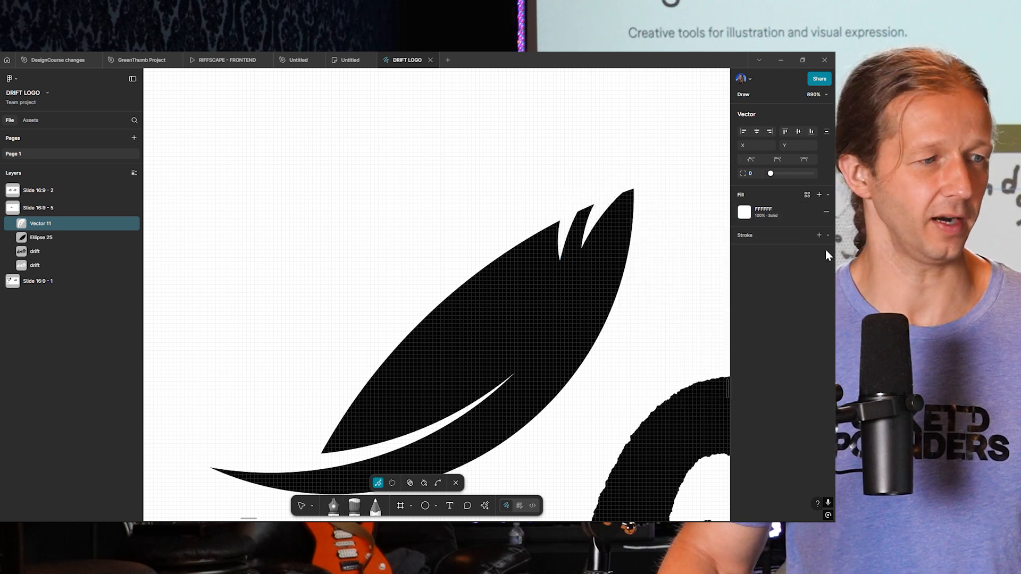
click(42, 237)
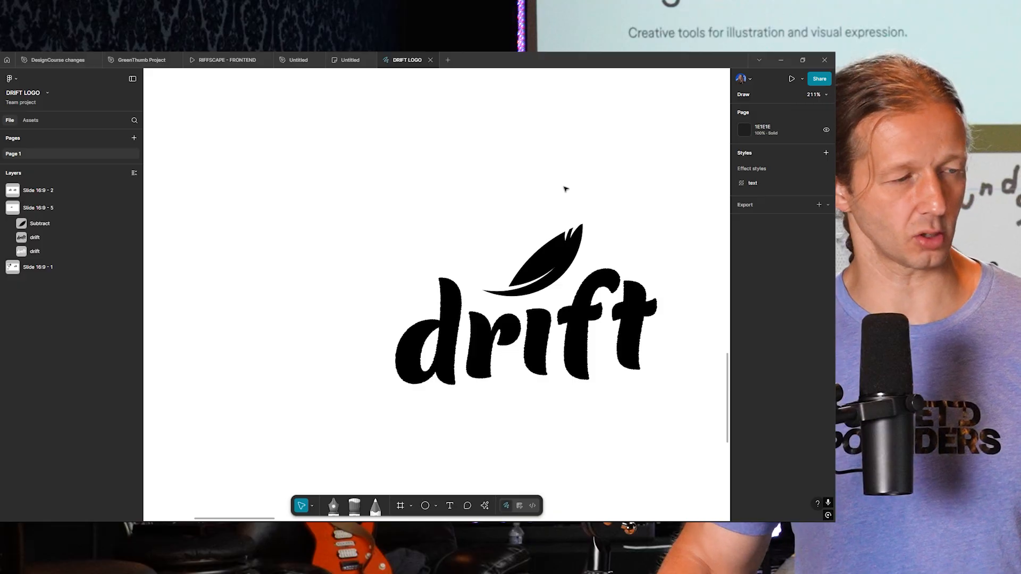
Add a Drop shadow effect to the Subtract feather layer
click(39, 223)
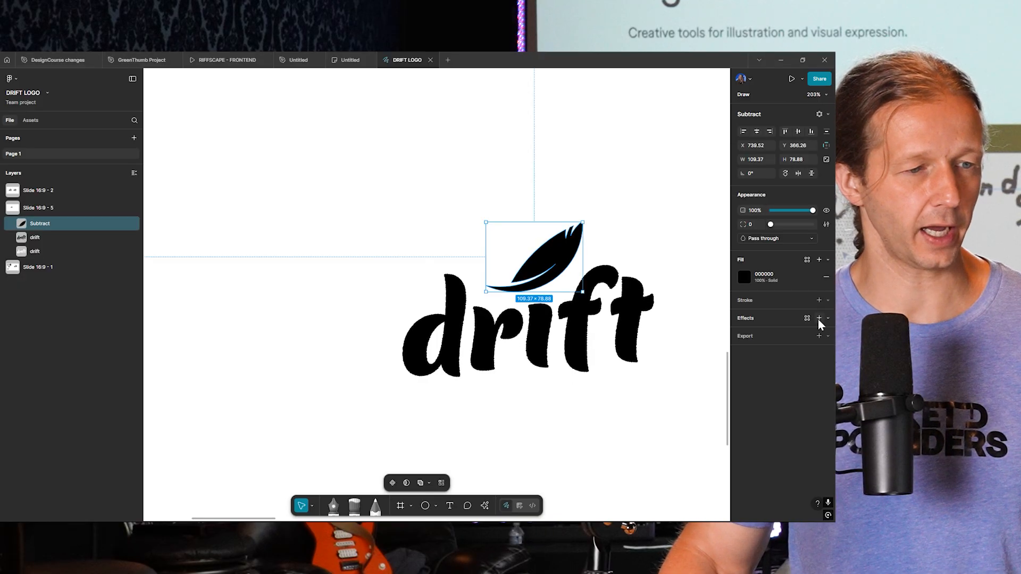
click(820, 319)
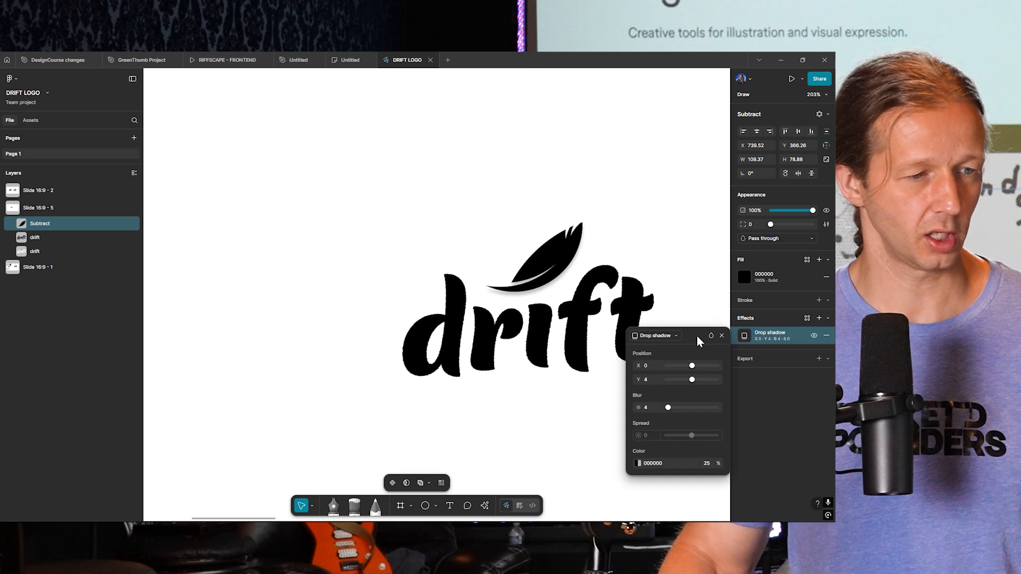
click(807, 318)
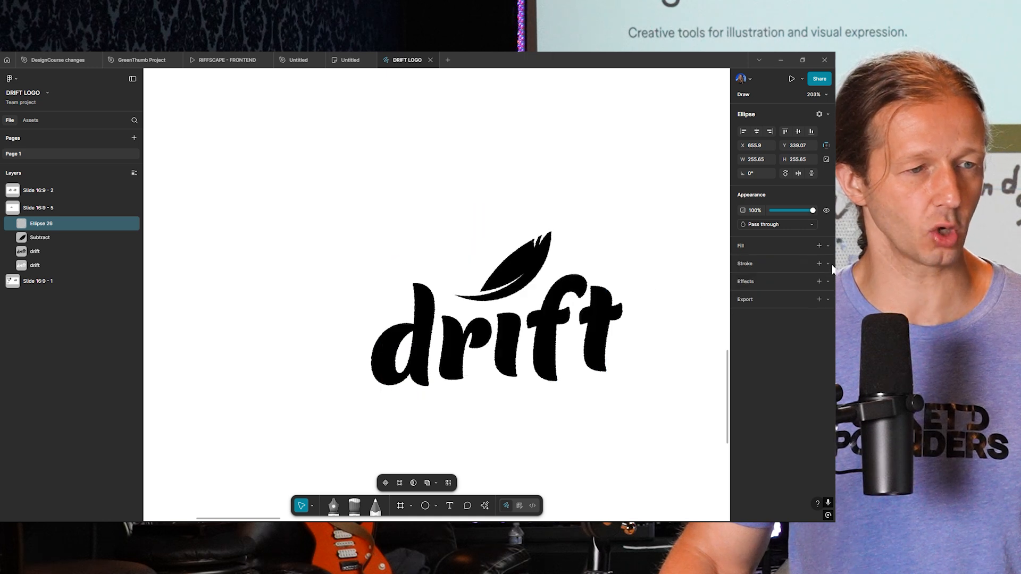
Give Ellipse 26 a Brush stroke of width 14 using the Grindhouse brush
click(828, 262)
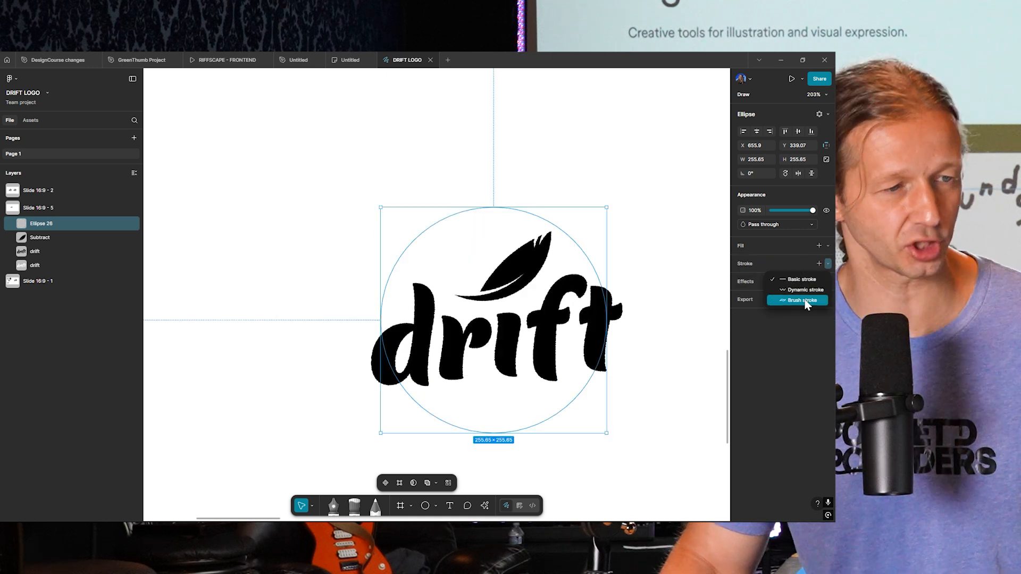
click(805, 300)
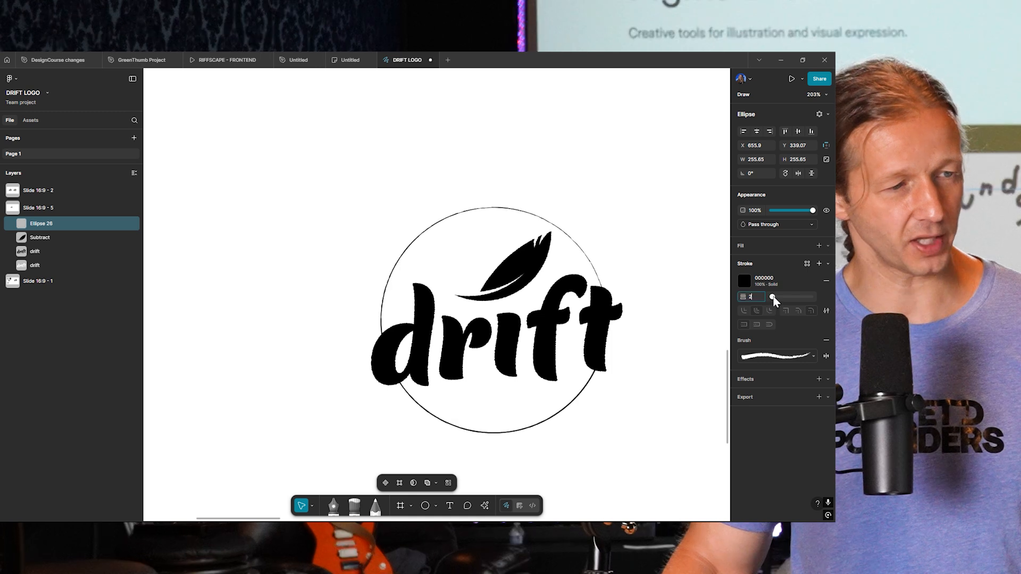
drag(758, 297, 778, 297)
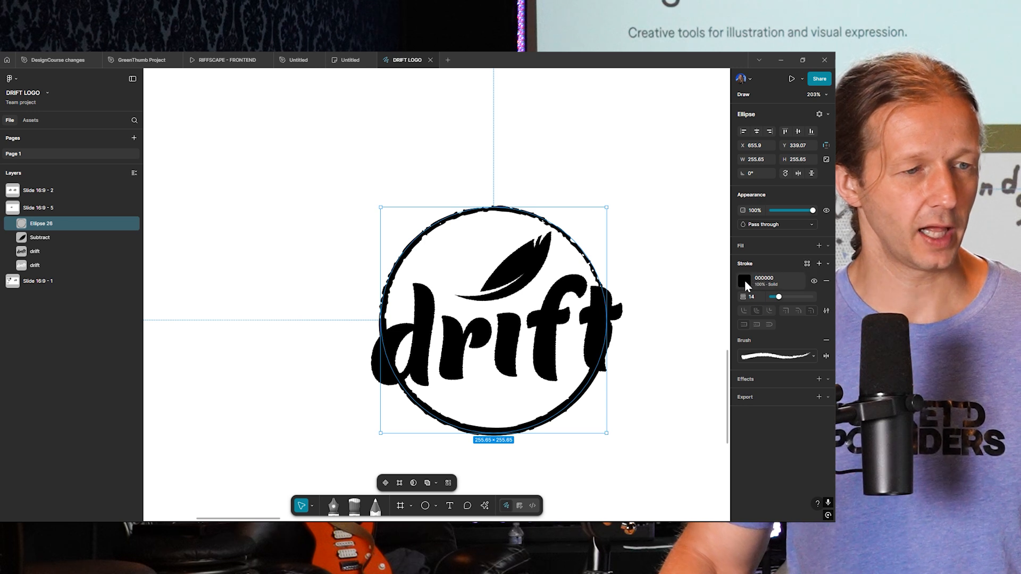
click(776, 356)
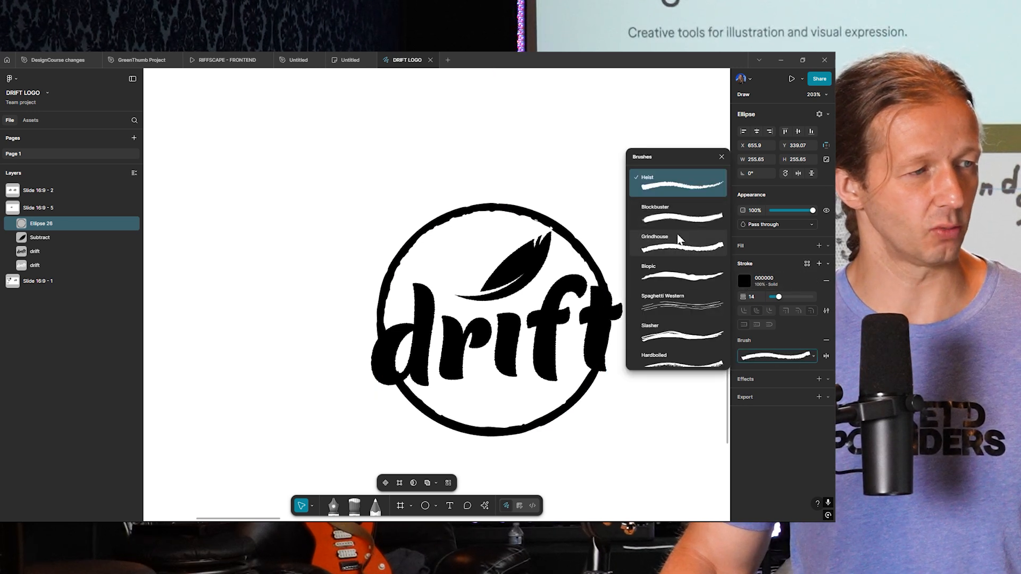
click(678, 333)
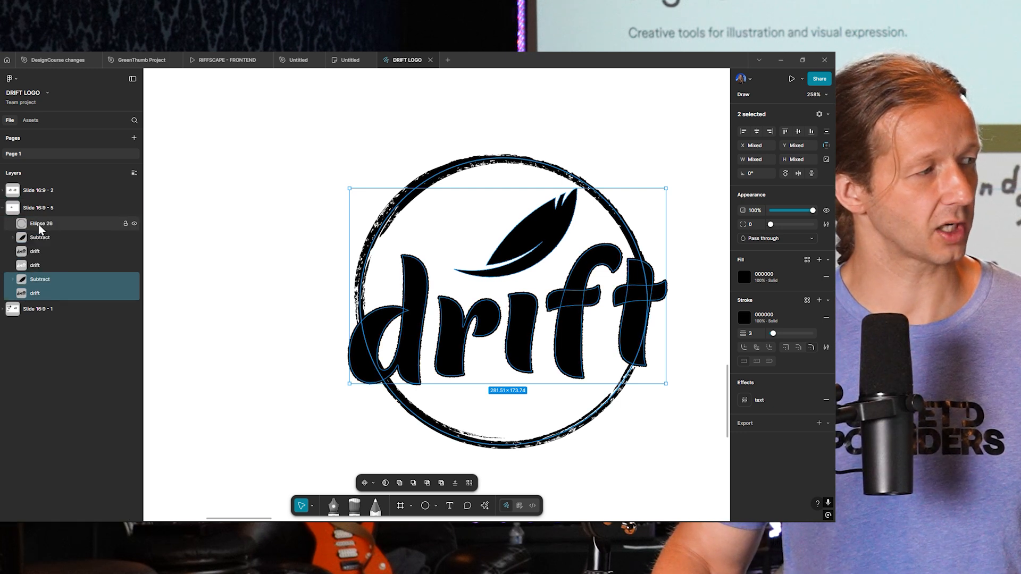
Layer the circle below the logo and give drift a white FFFFFF stroke of weight 31
click(40, 224)
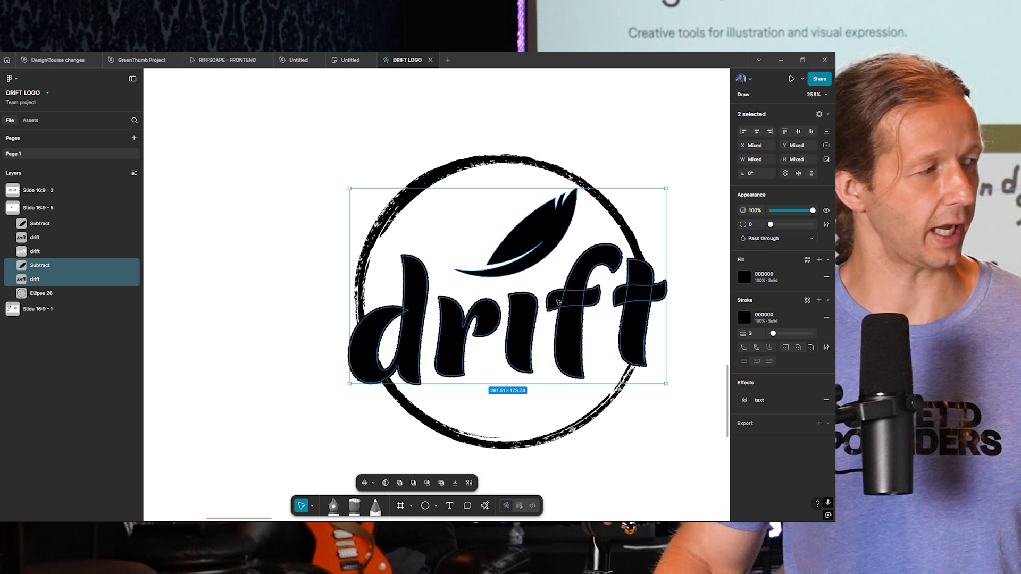
click(743, 276)
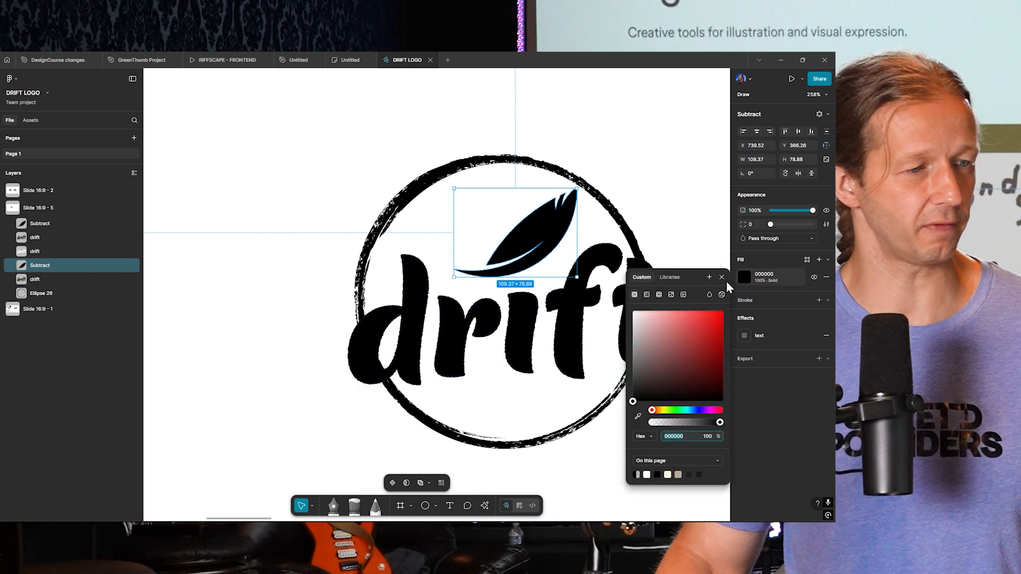
mouse_move(755, 268)
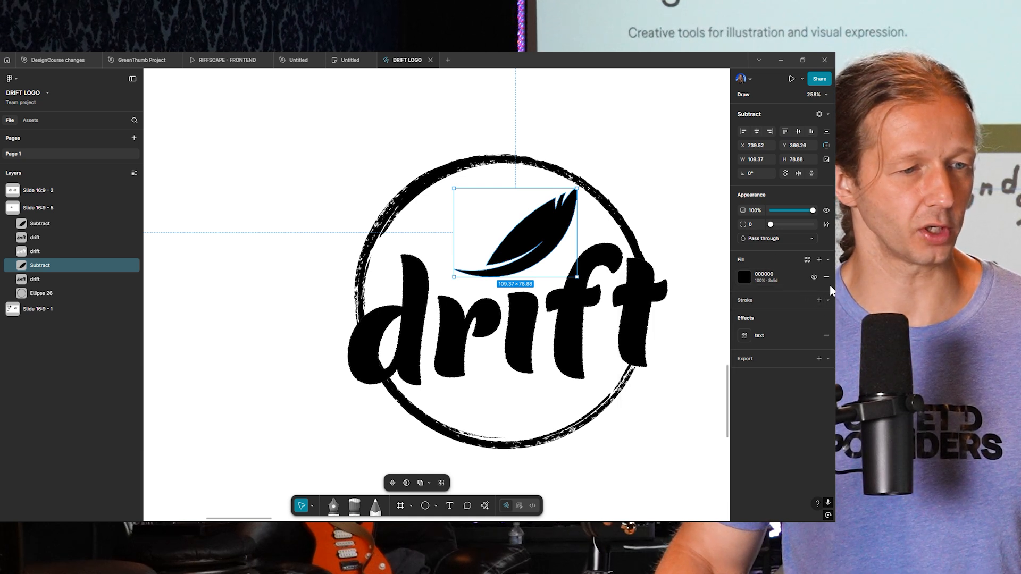
click(744, 318)
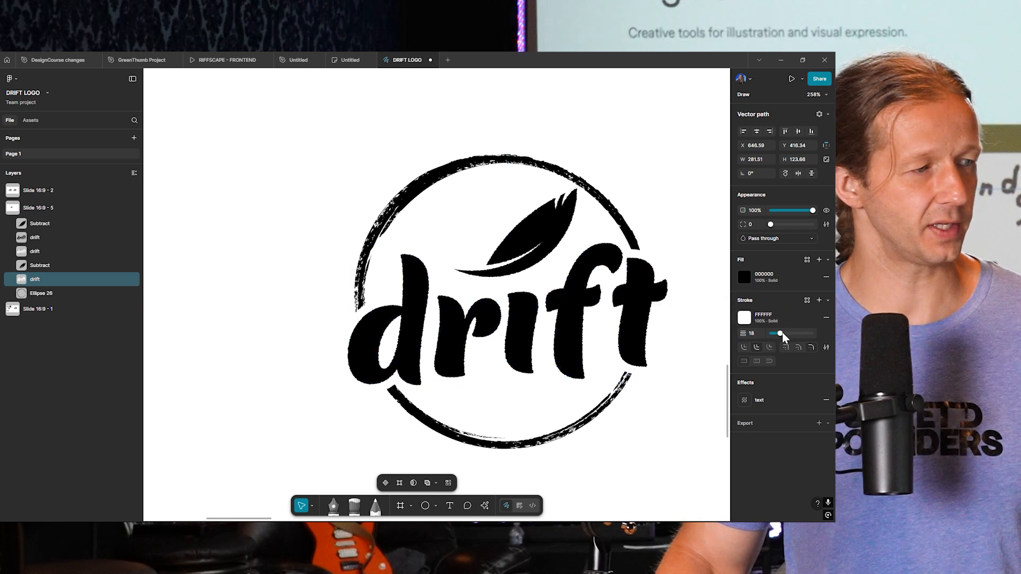
drag(779, 333, 784, 333)
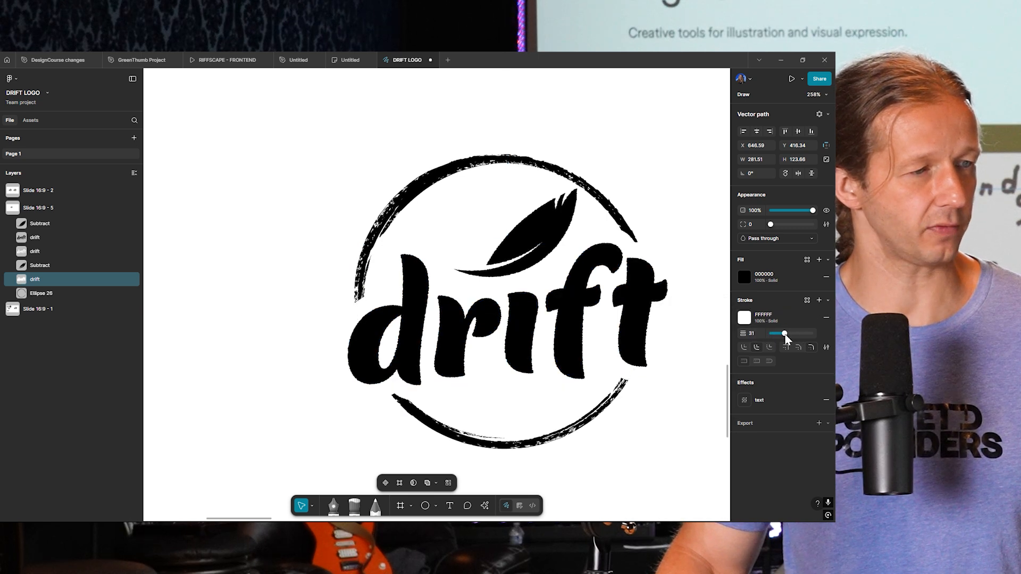
click(501, 319)
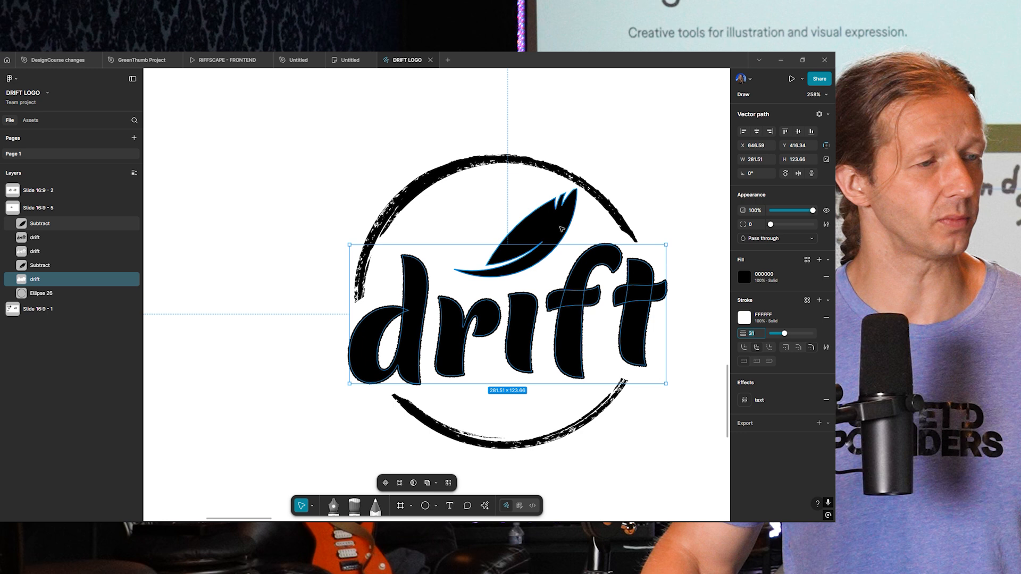
Stroke the feather white at 31 and draw a grey backdrop rectangle behind the logo
click(40, 223)
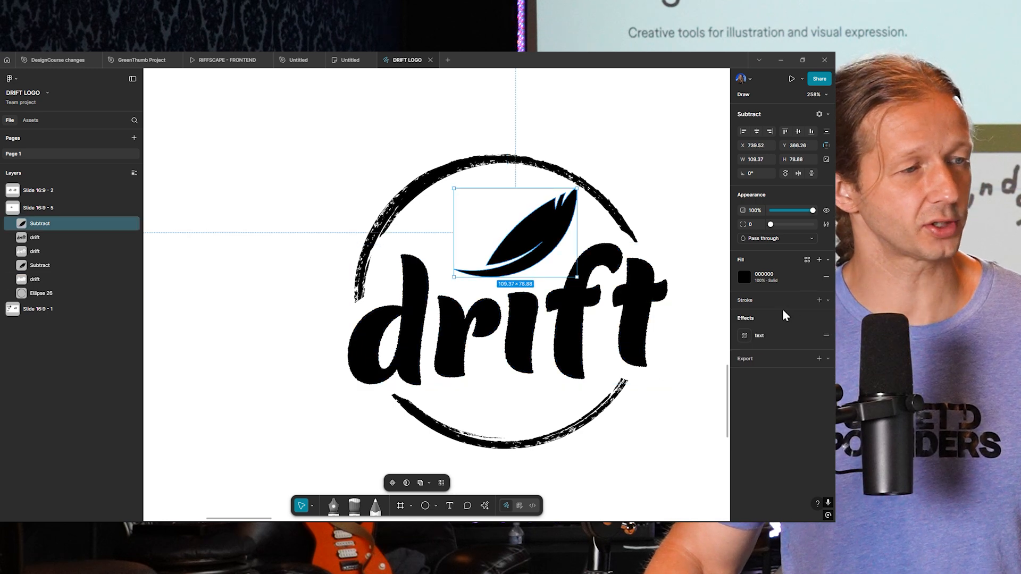
mouse_move(785, 260)
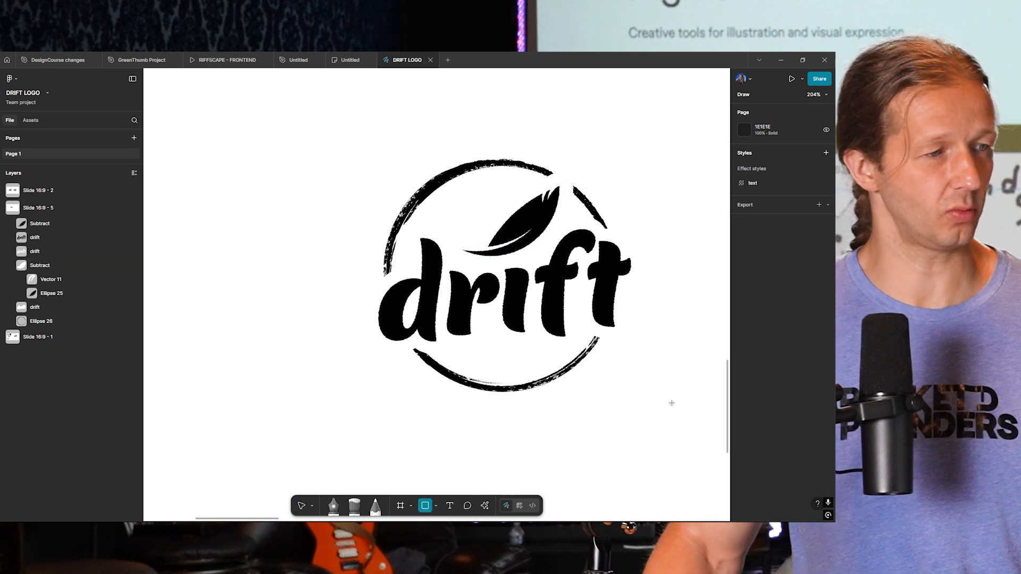
drag(331, 123, 667, 414)
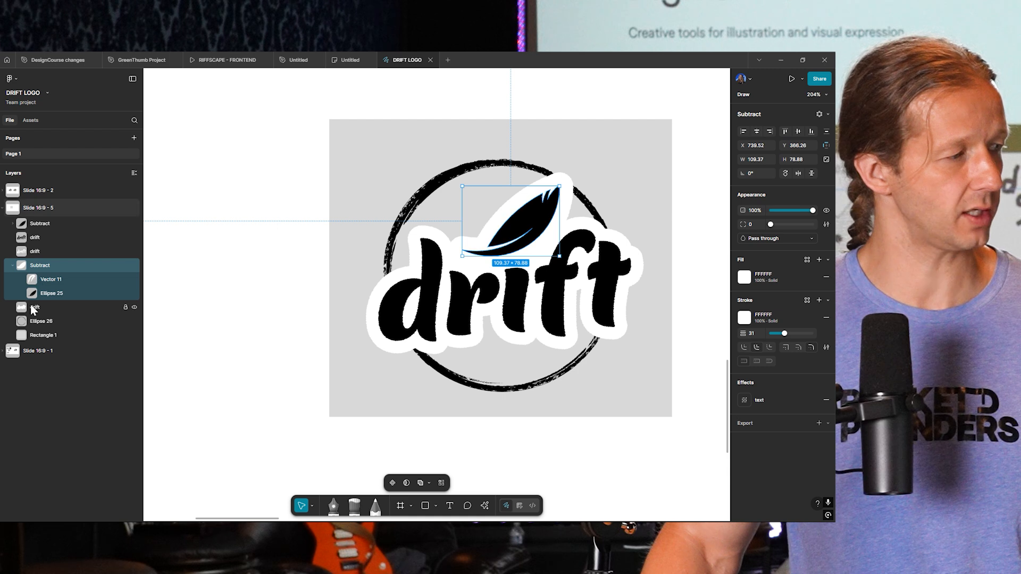
click(34, 307)
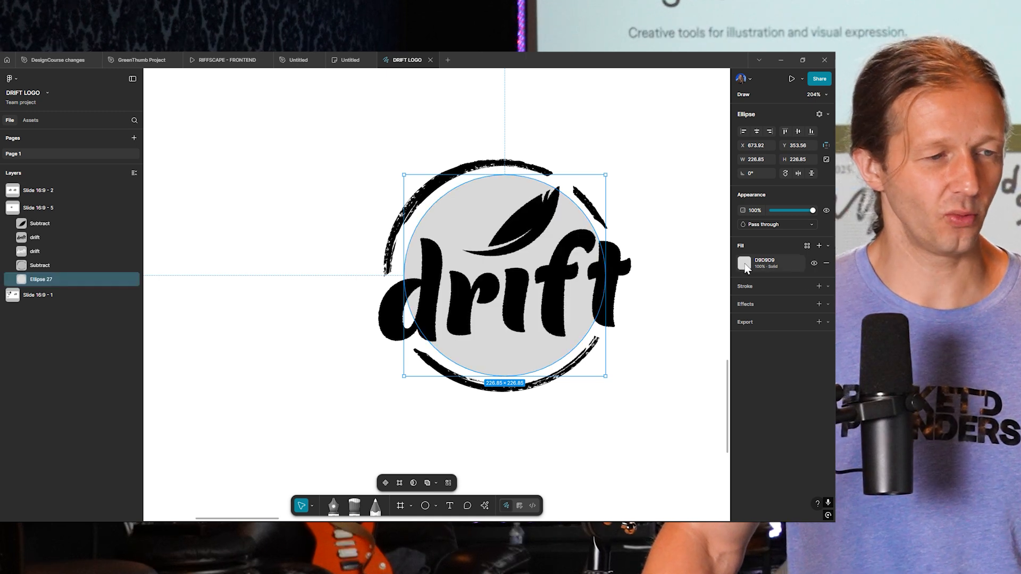
Make the inner circle white with a Noise effect set to Duo colours
click(819, 246)
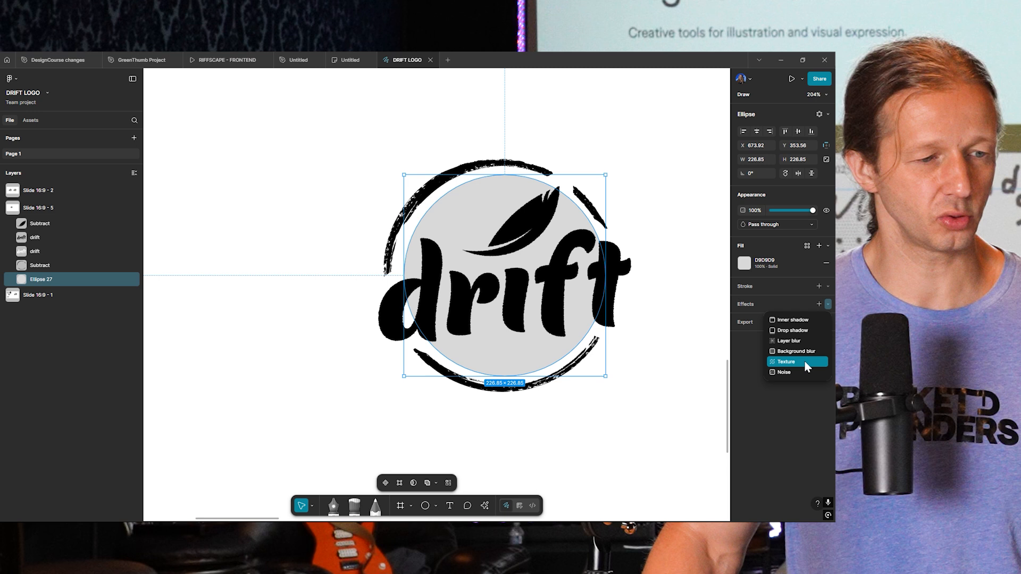
click(786, 372)
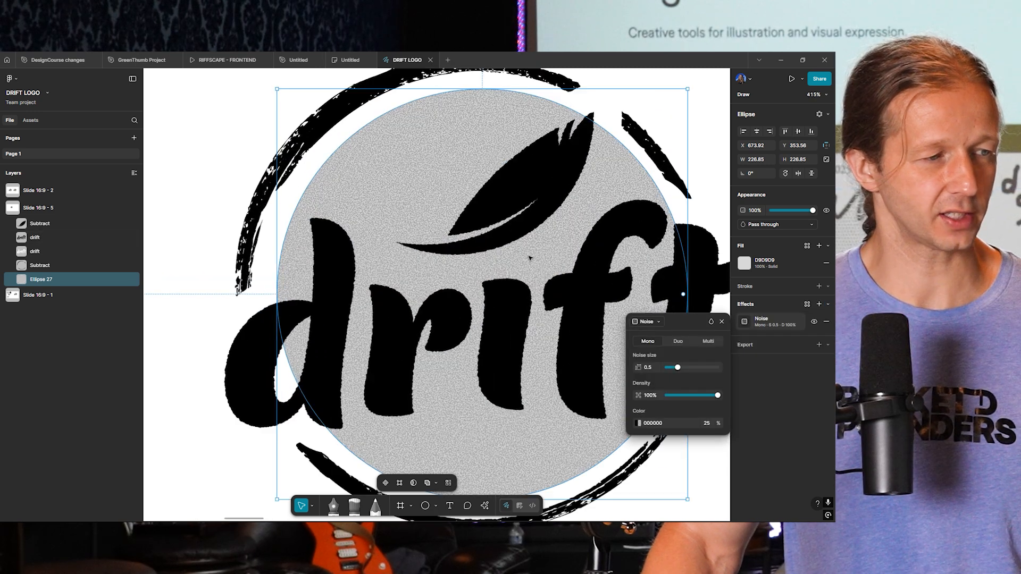
click(745, 263)
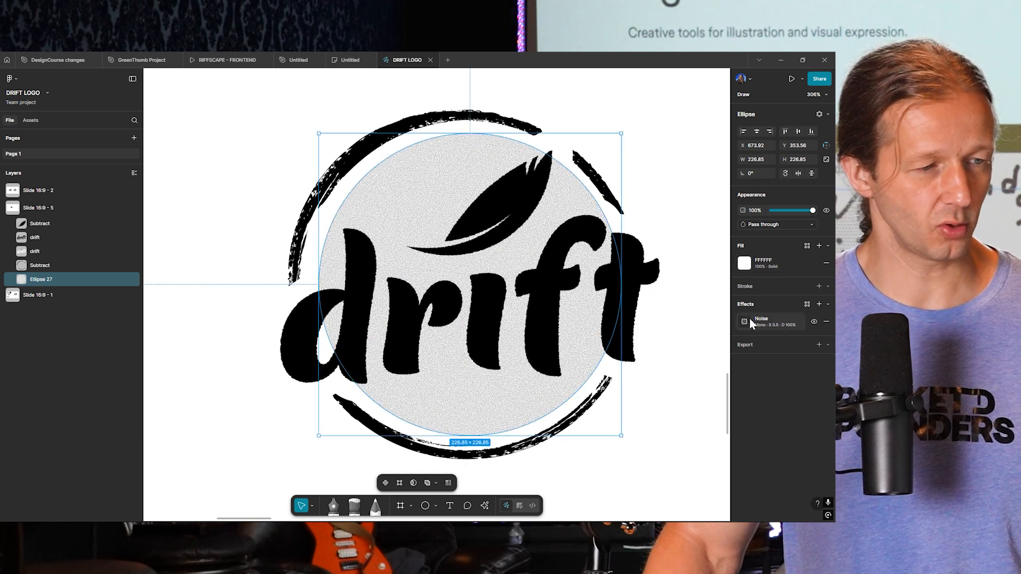
click(744, 321)
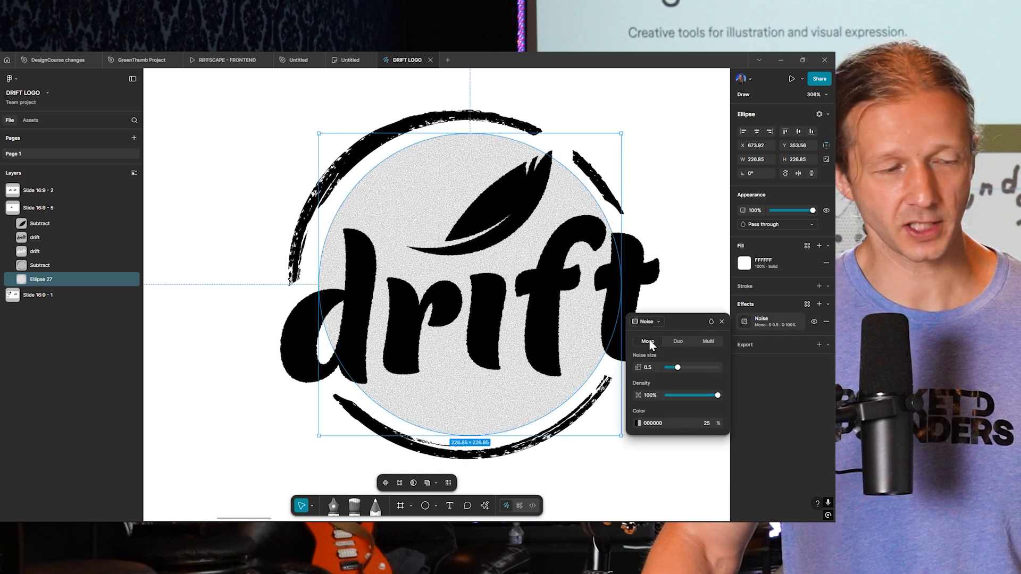
click(678, 341)
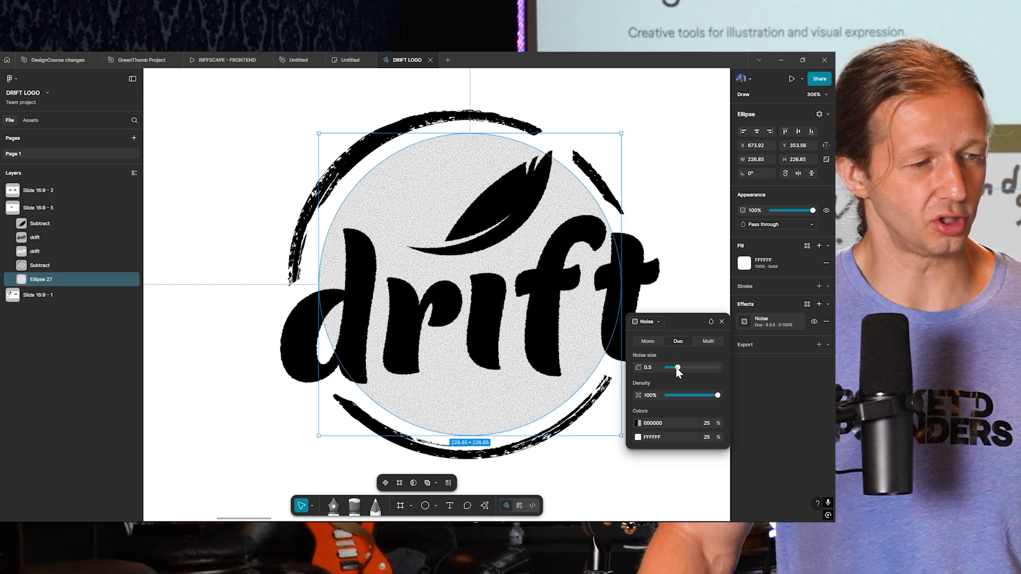
Thin the noise to sparse grains, adjust grain size and raise the dark colour's opacity
drag(719, 395, 683, 395)
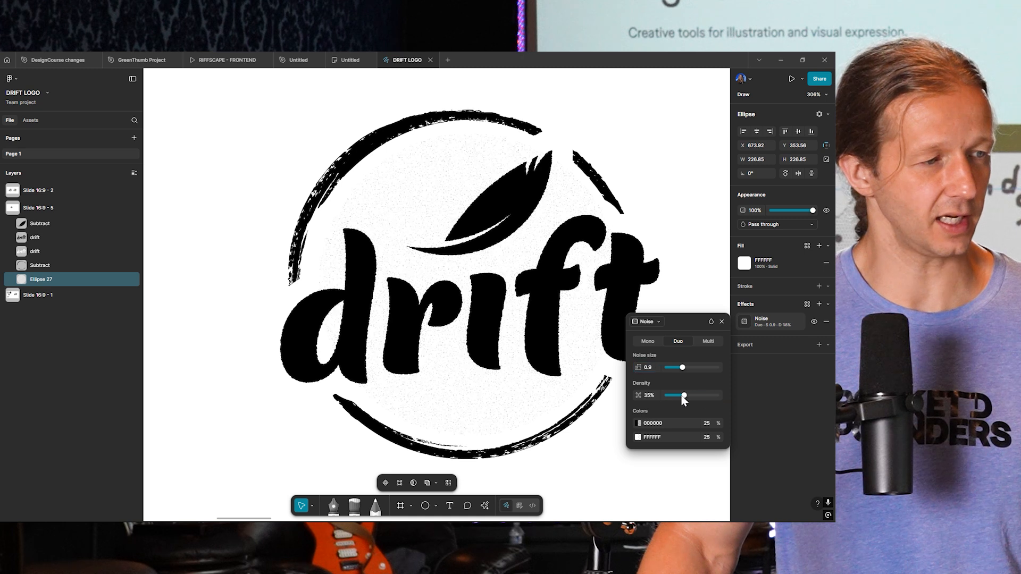
drag(682, 367, 697, 367)
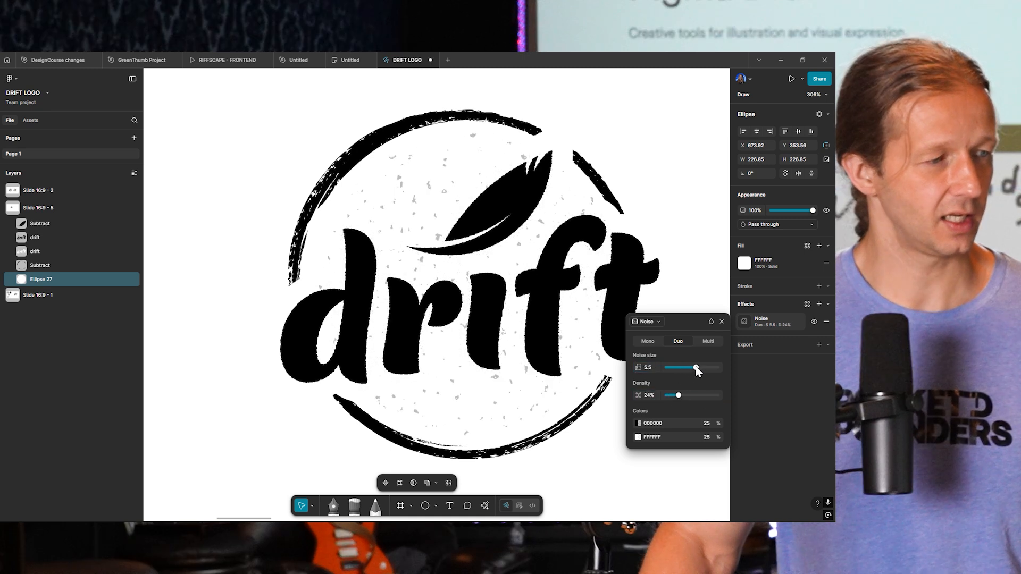
drag(697, 367, 686, 367)
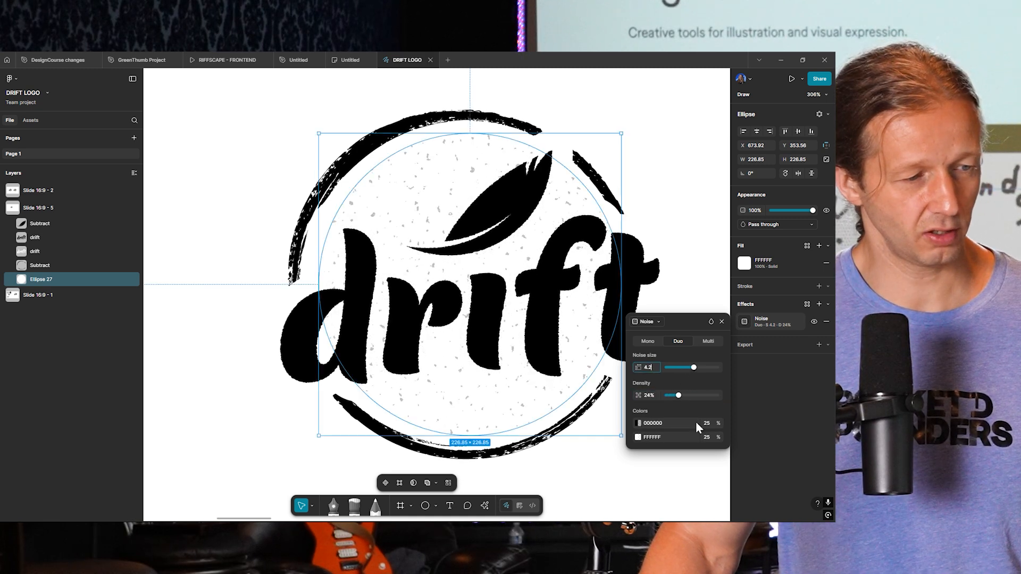
click(638, 422)
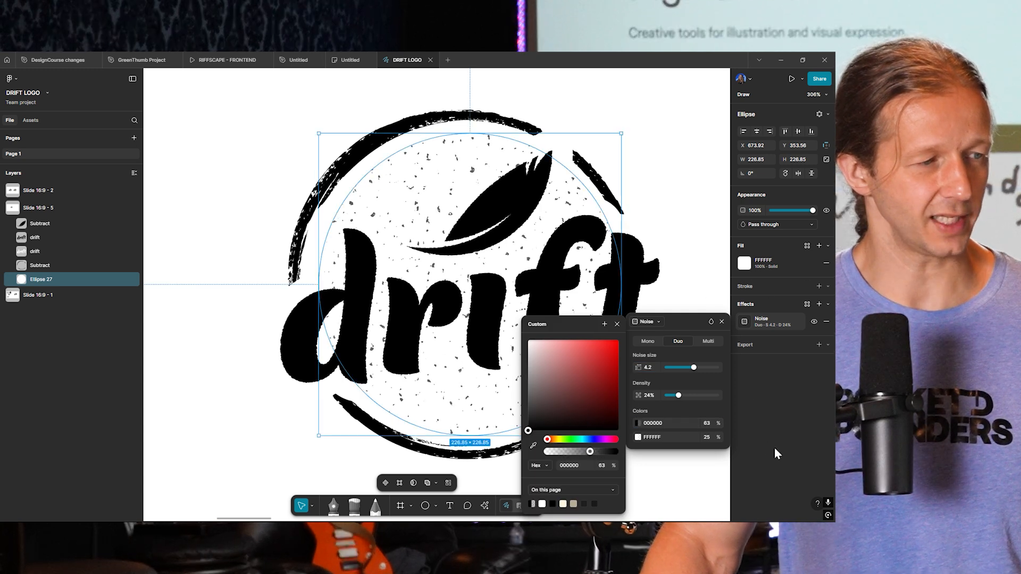
click(615, 324)
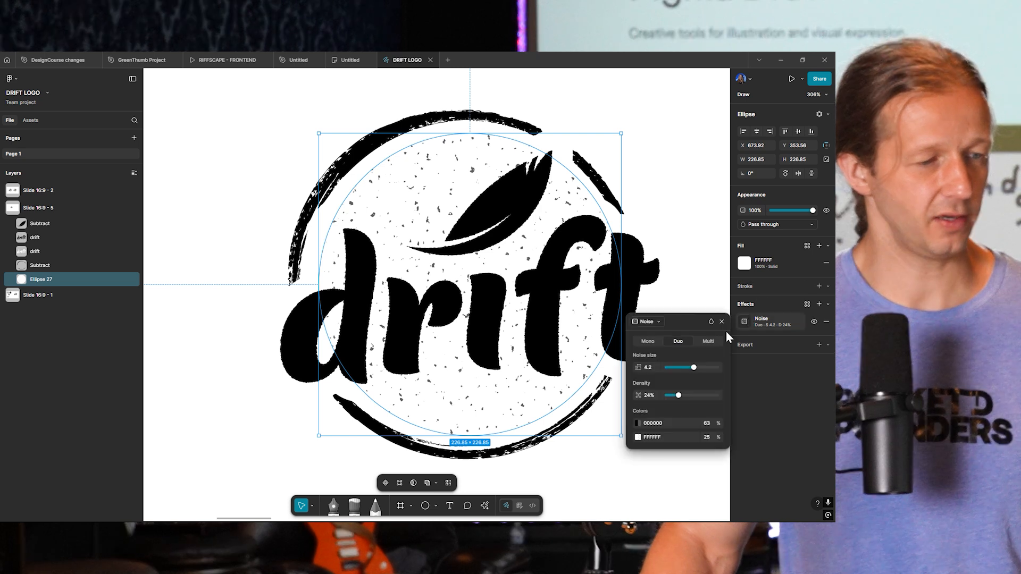
drag(679, 396, 672, 396)
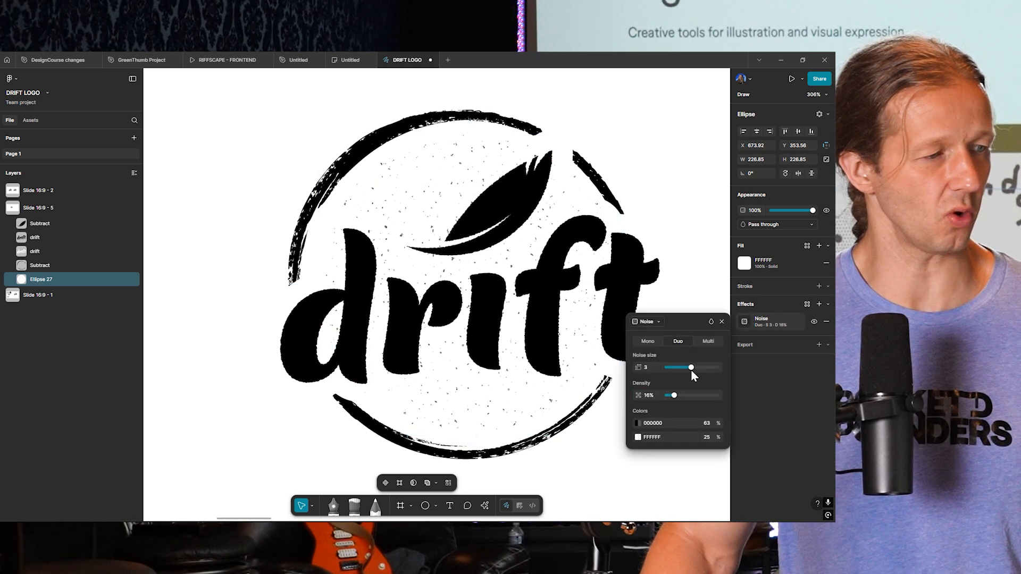
drag(690, 367, 699, 367)
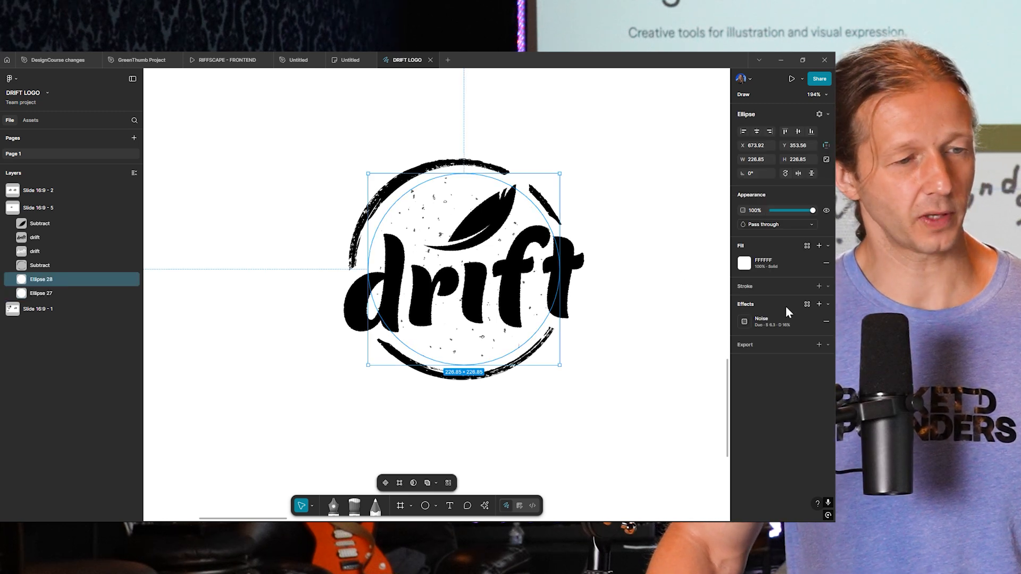
Strip the duplicate circle to an outline and set EST 2025 on its path in Bebas Kai 13
click(826, 321)
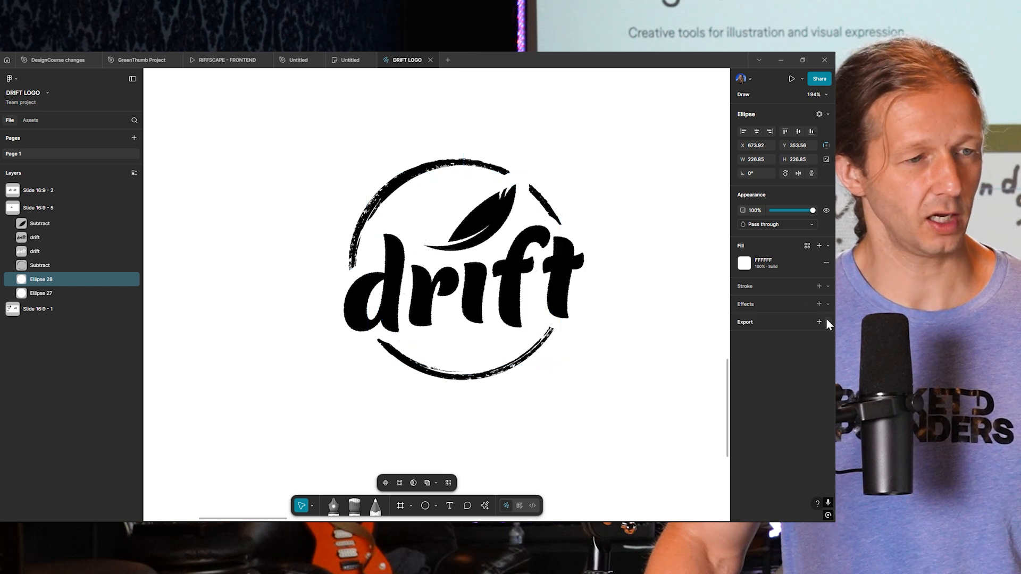
click(828, 263)
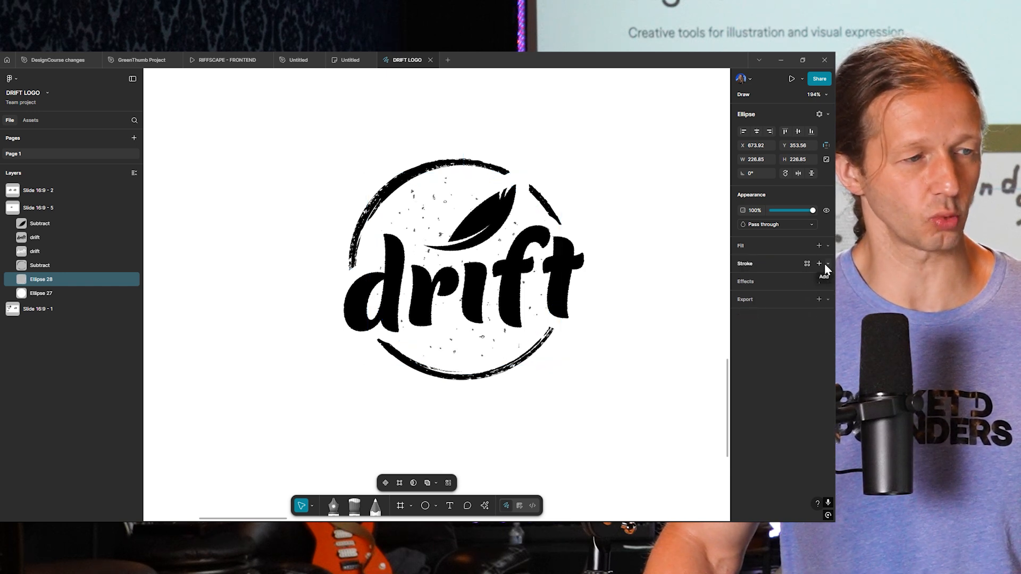
click(819, 264)
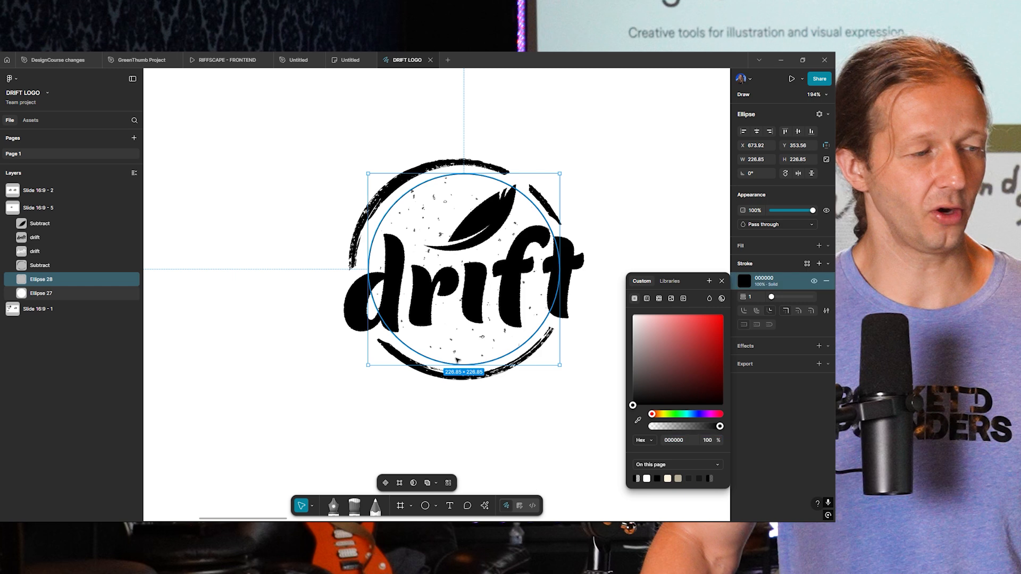
click(42, 293)
text(EST 2025)
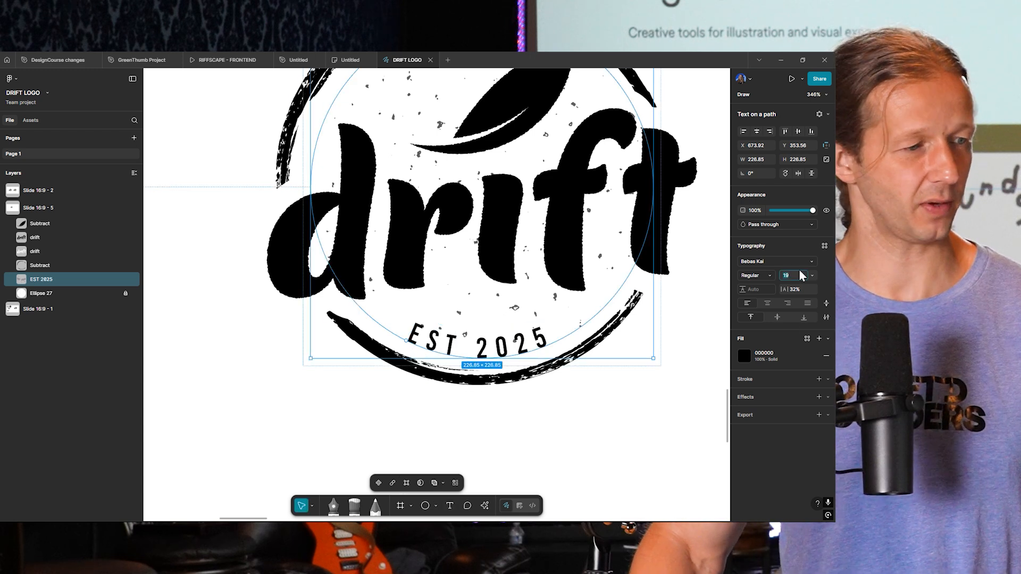
text(13)
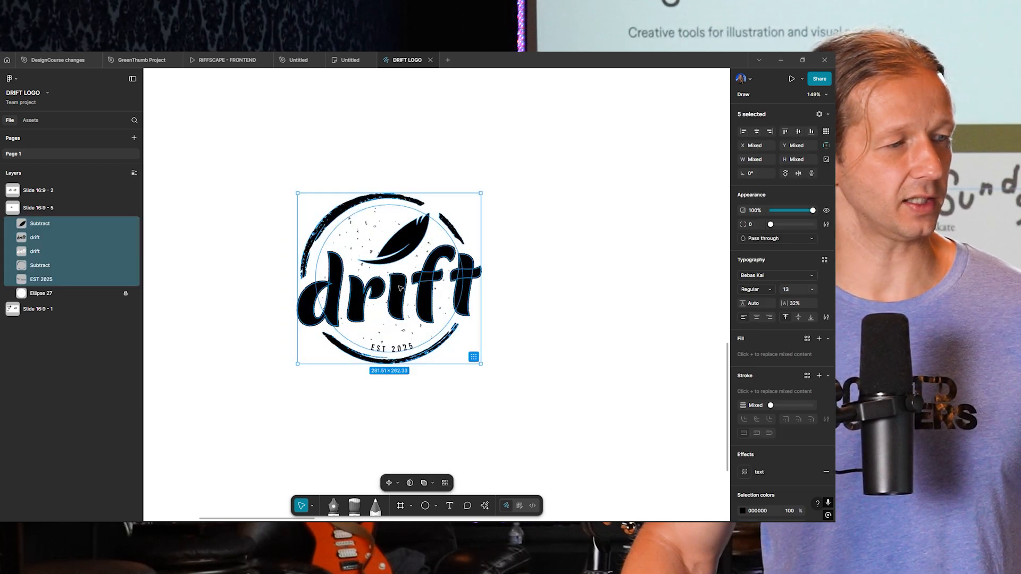
Duplicate the whole logo to the right and tint its grain circle pale cream (FDEFDD)
drag(389, 277, 636, 277)
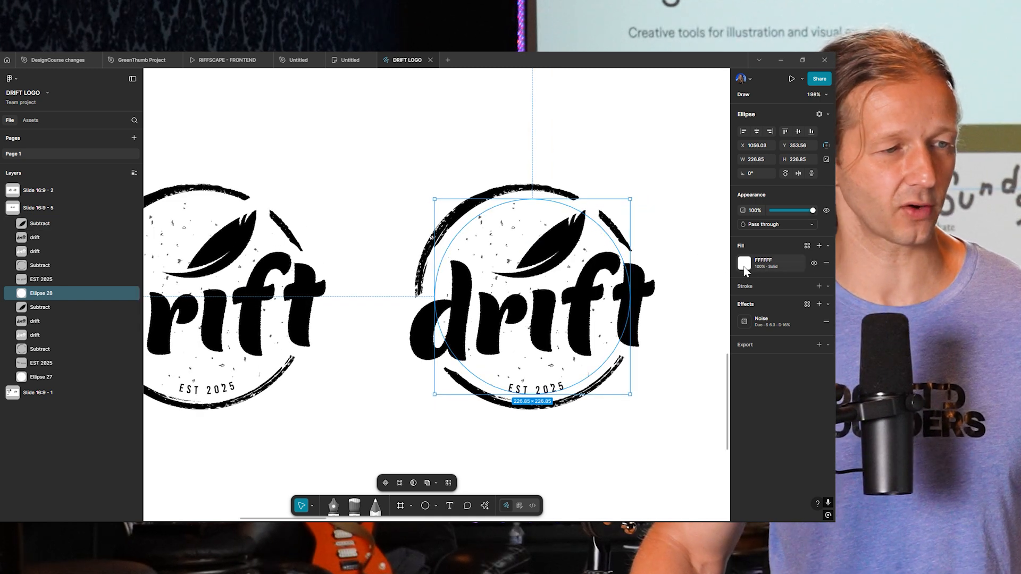
click(745, 263)
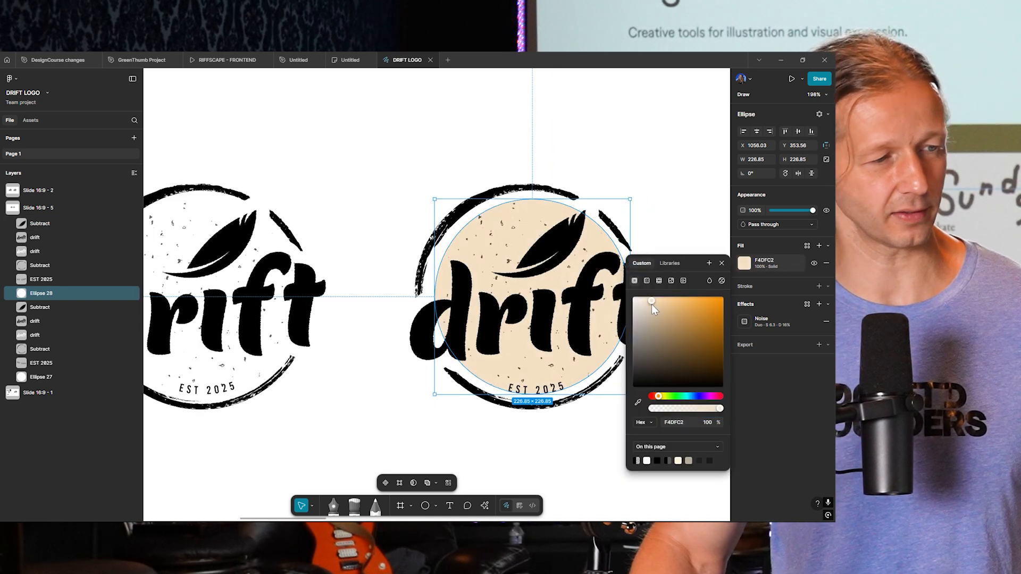
drag(651, 301, 642, 297)
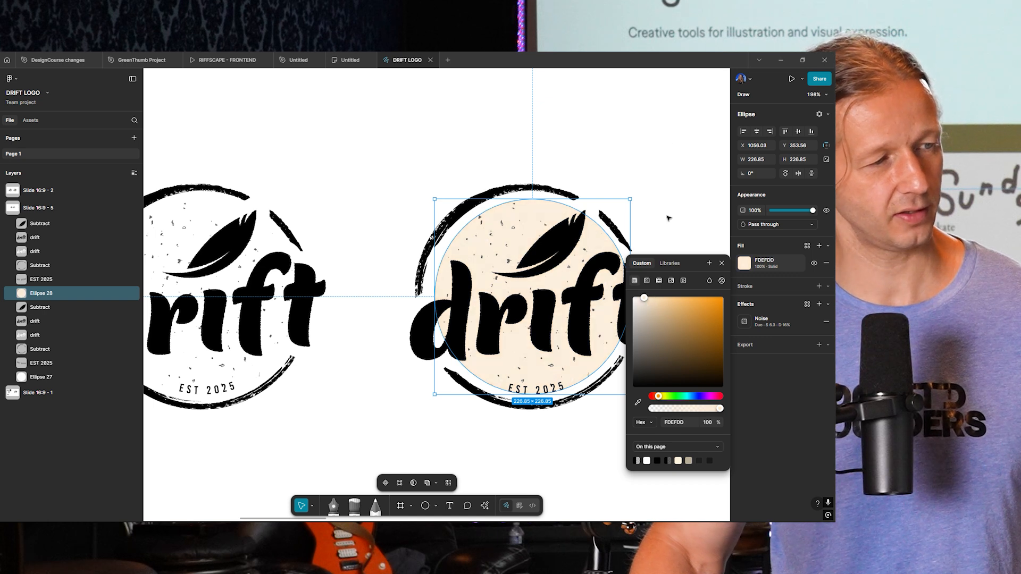